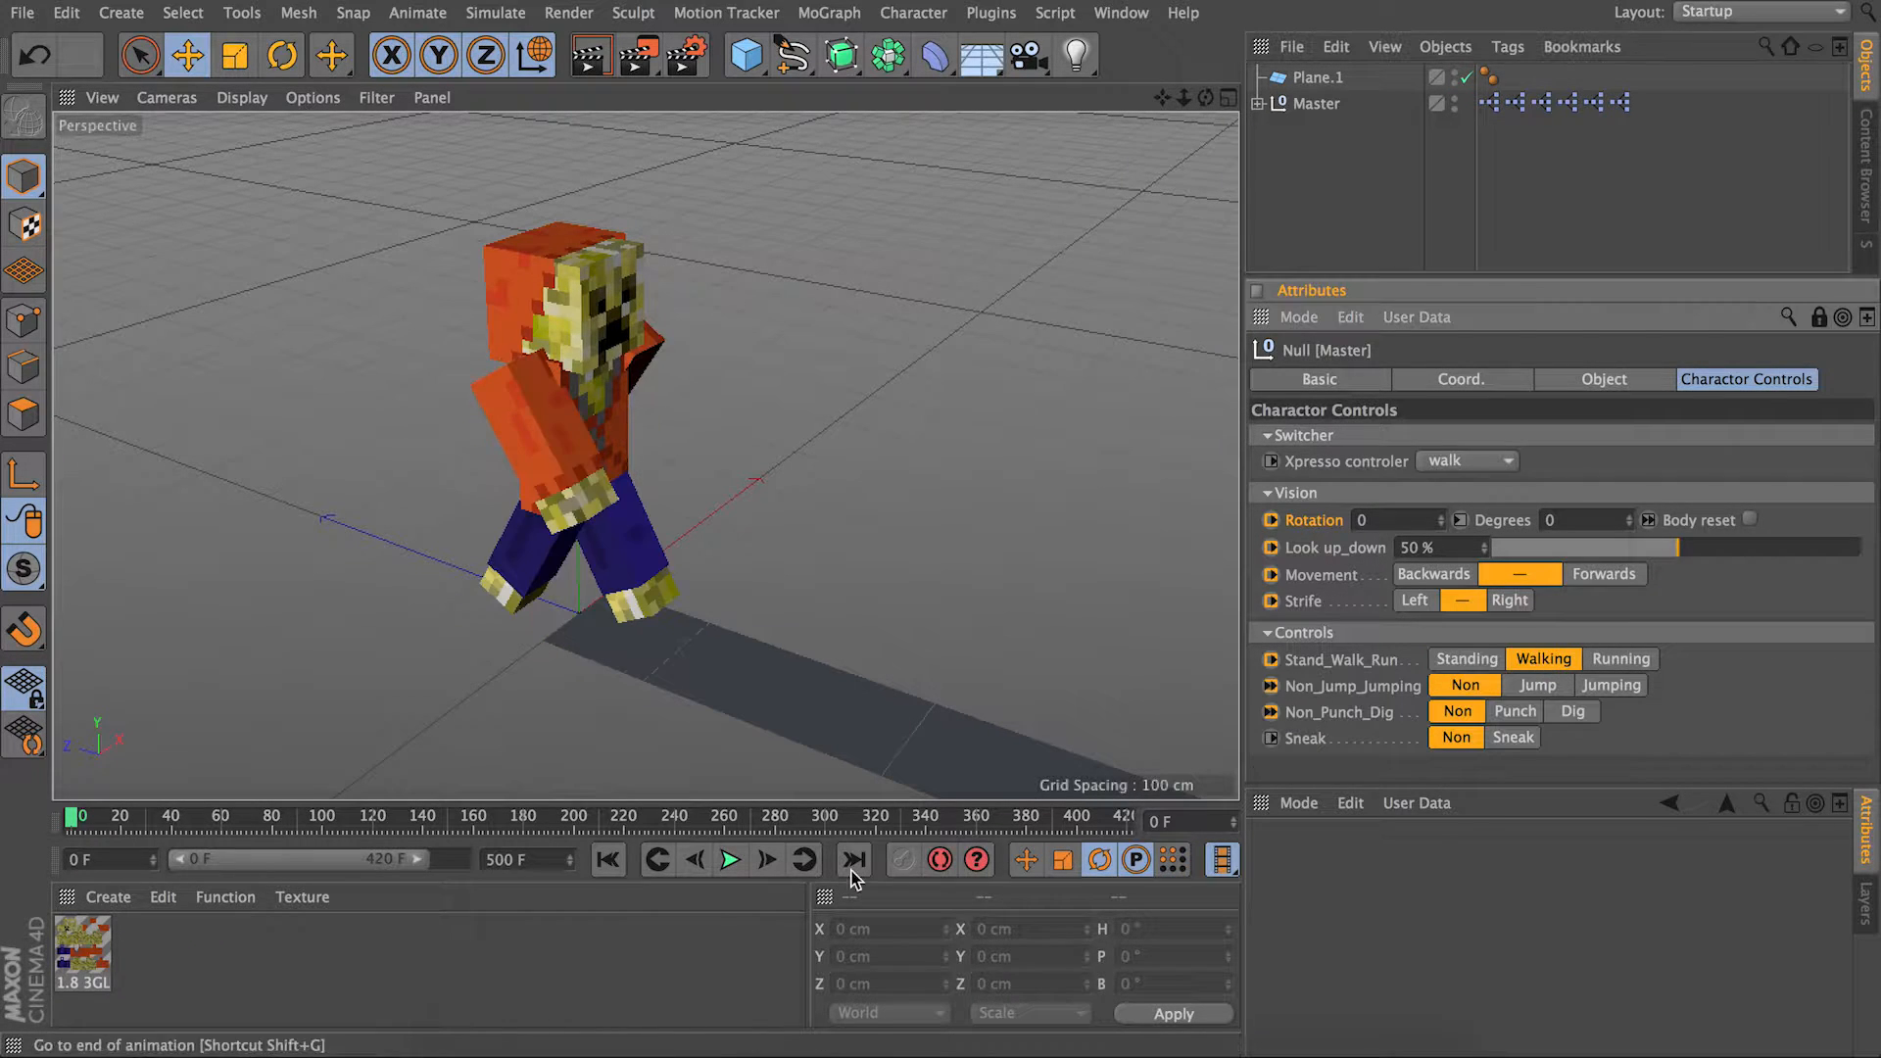
Play the animation and cycle Stand_Walk_Run through Running, Standing, Walking, ending on Standing.
left_click(729, 860)
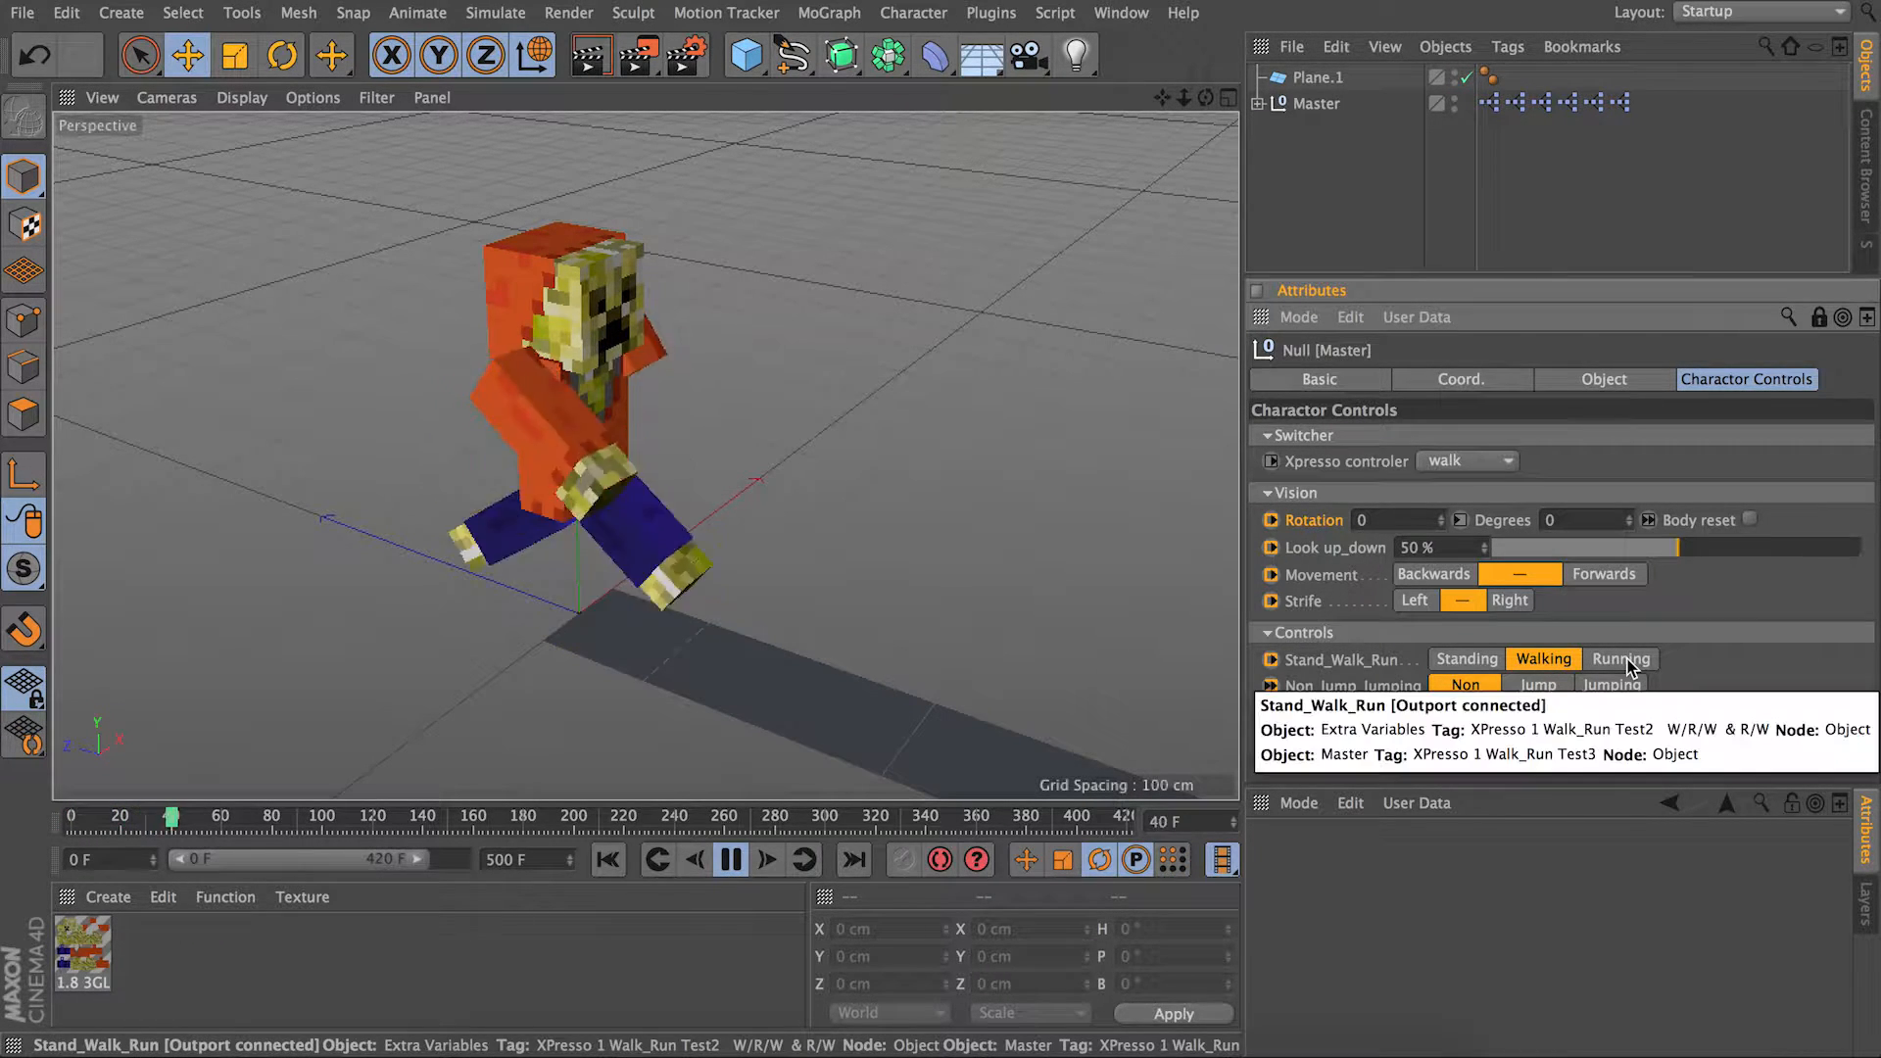
left_click(1620, 658)
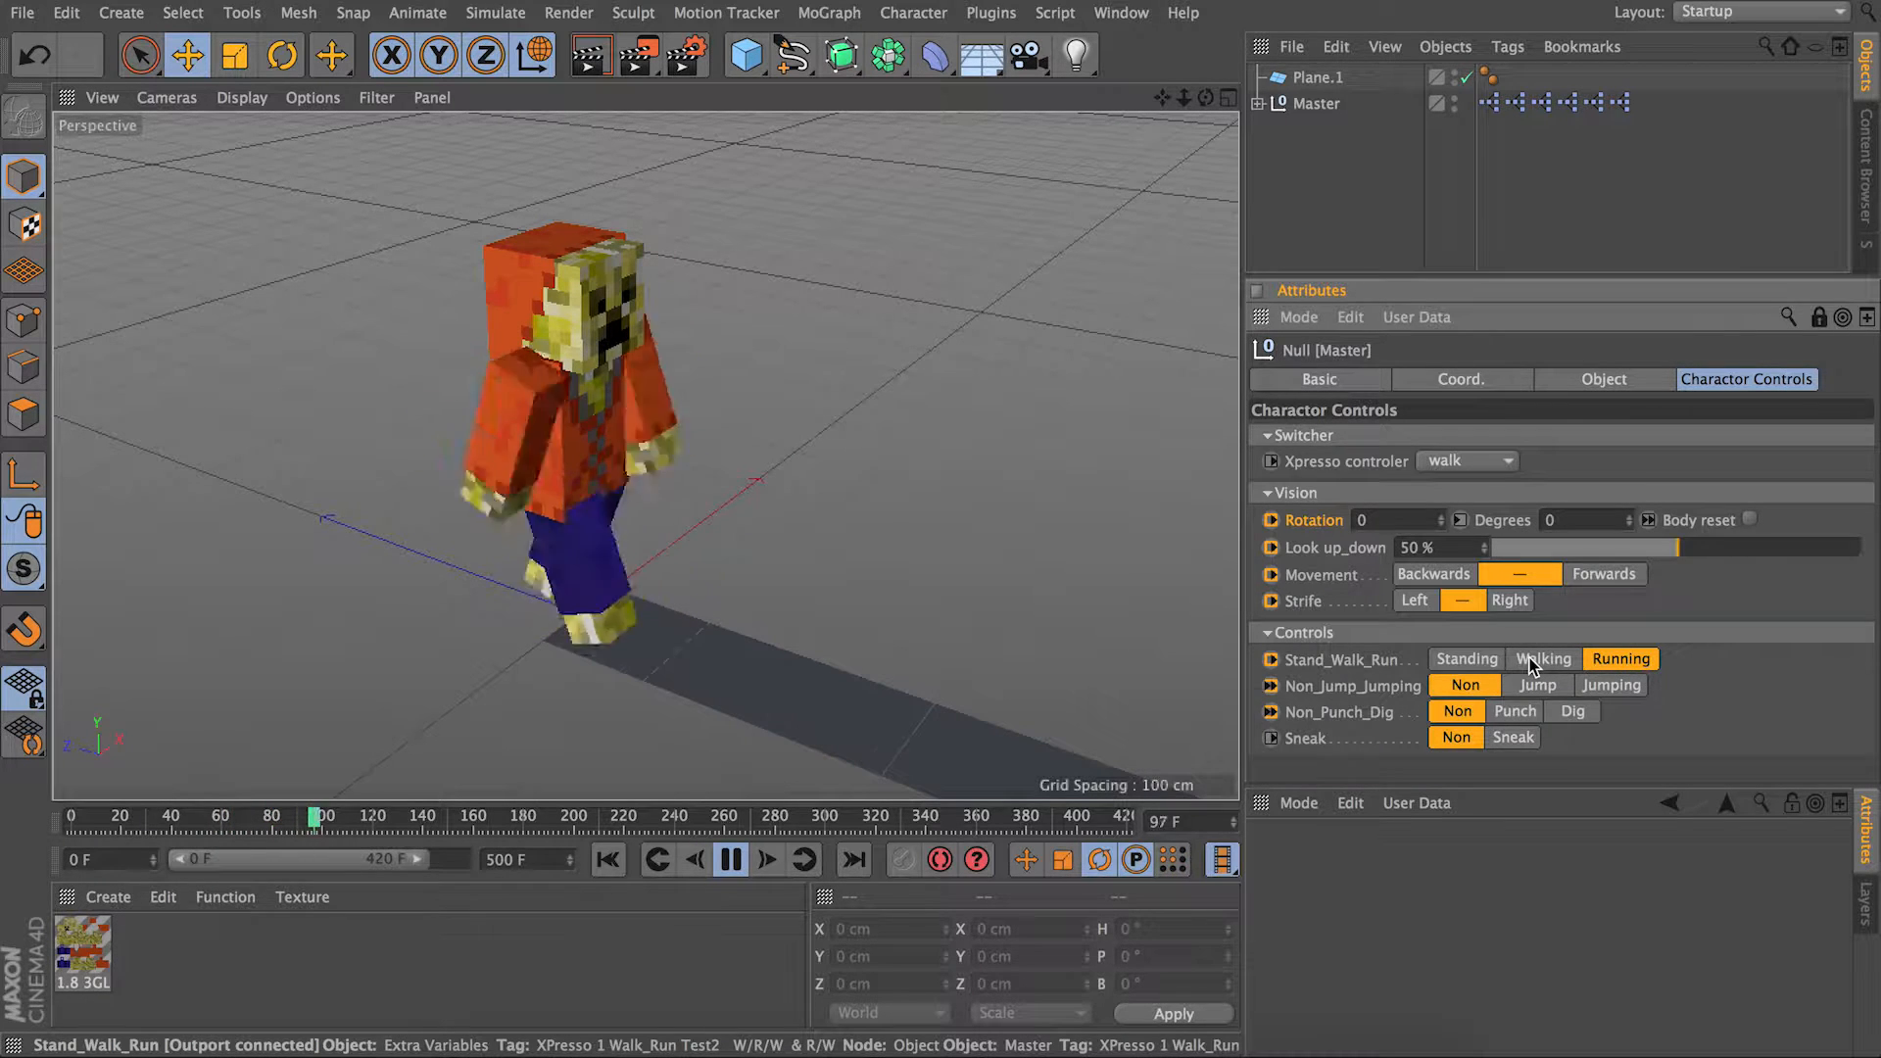
left_click(1464, 658)
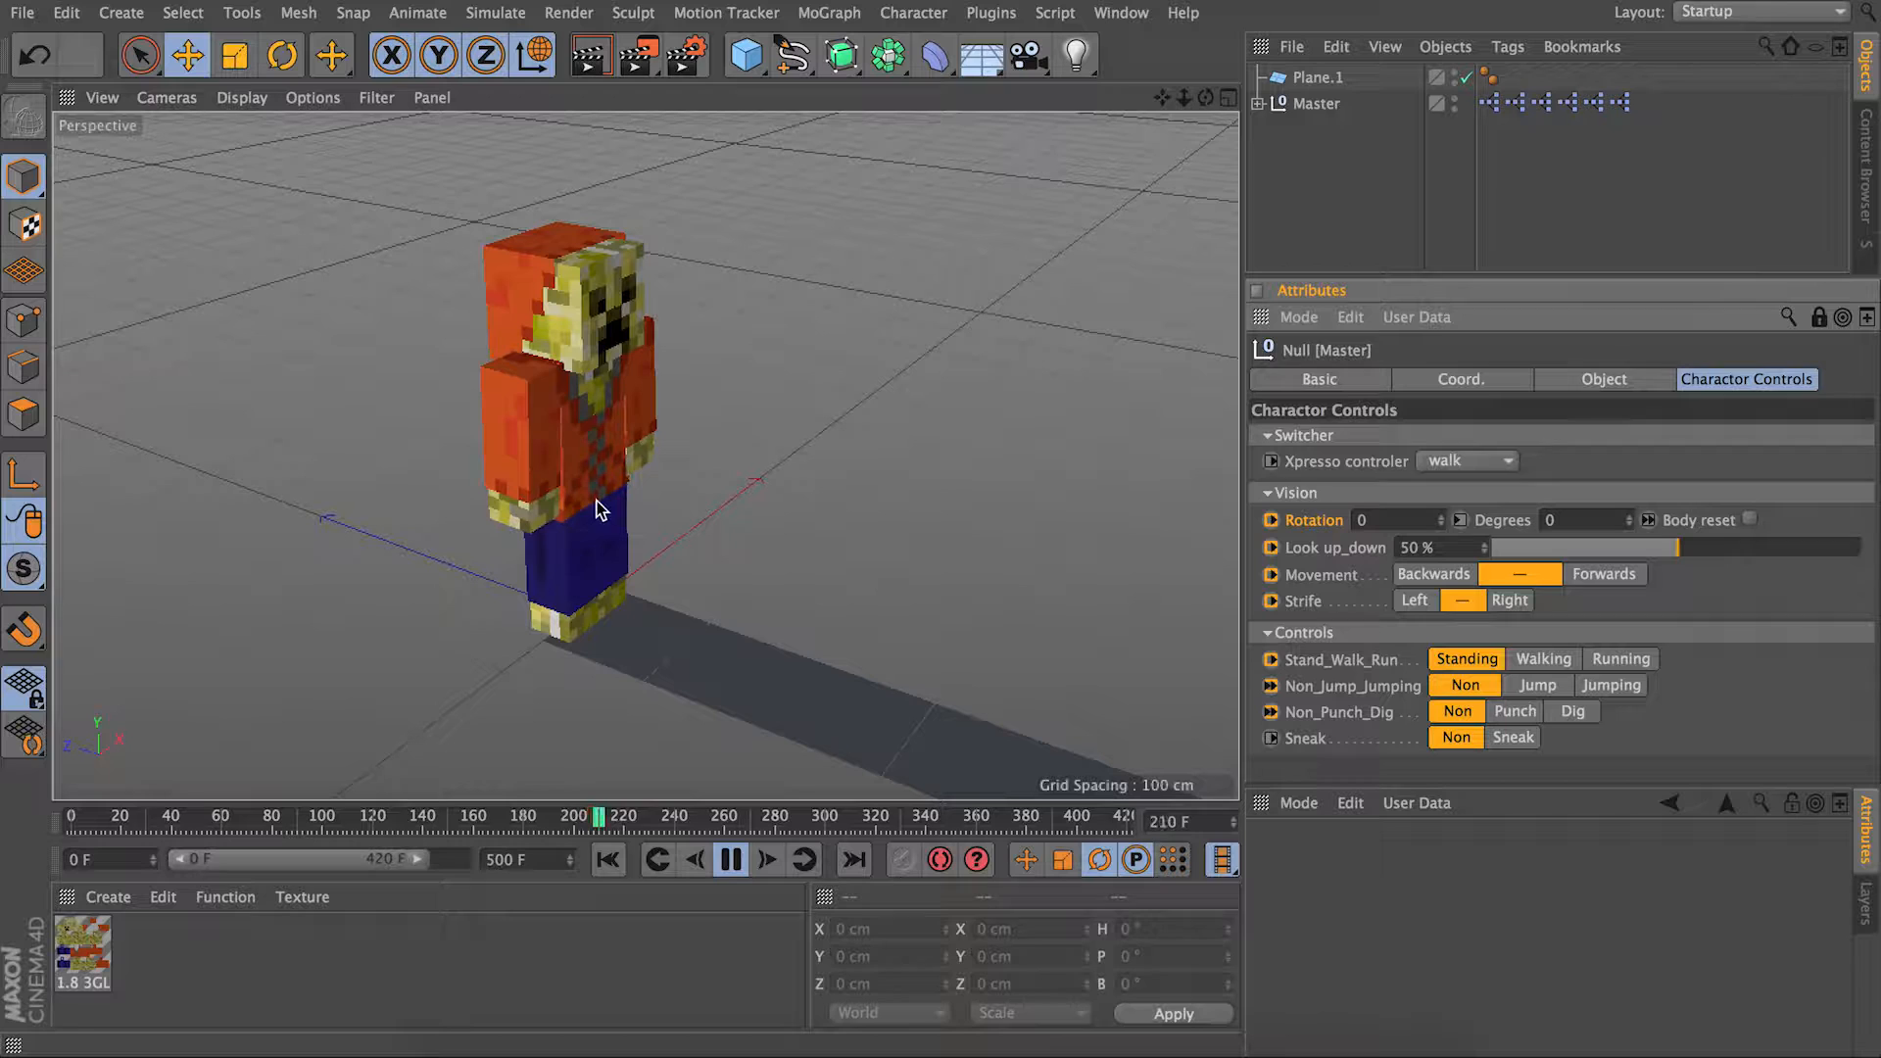
left_click(1544, 659)
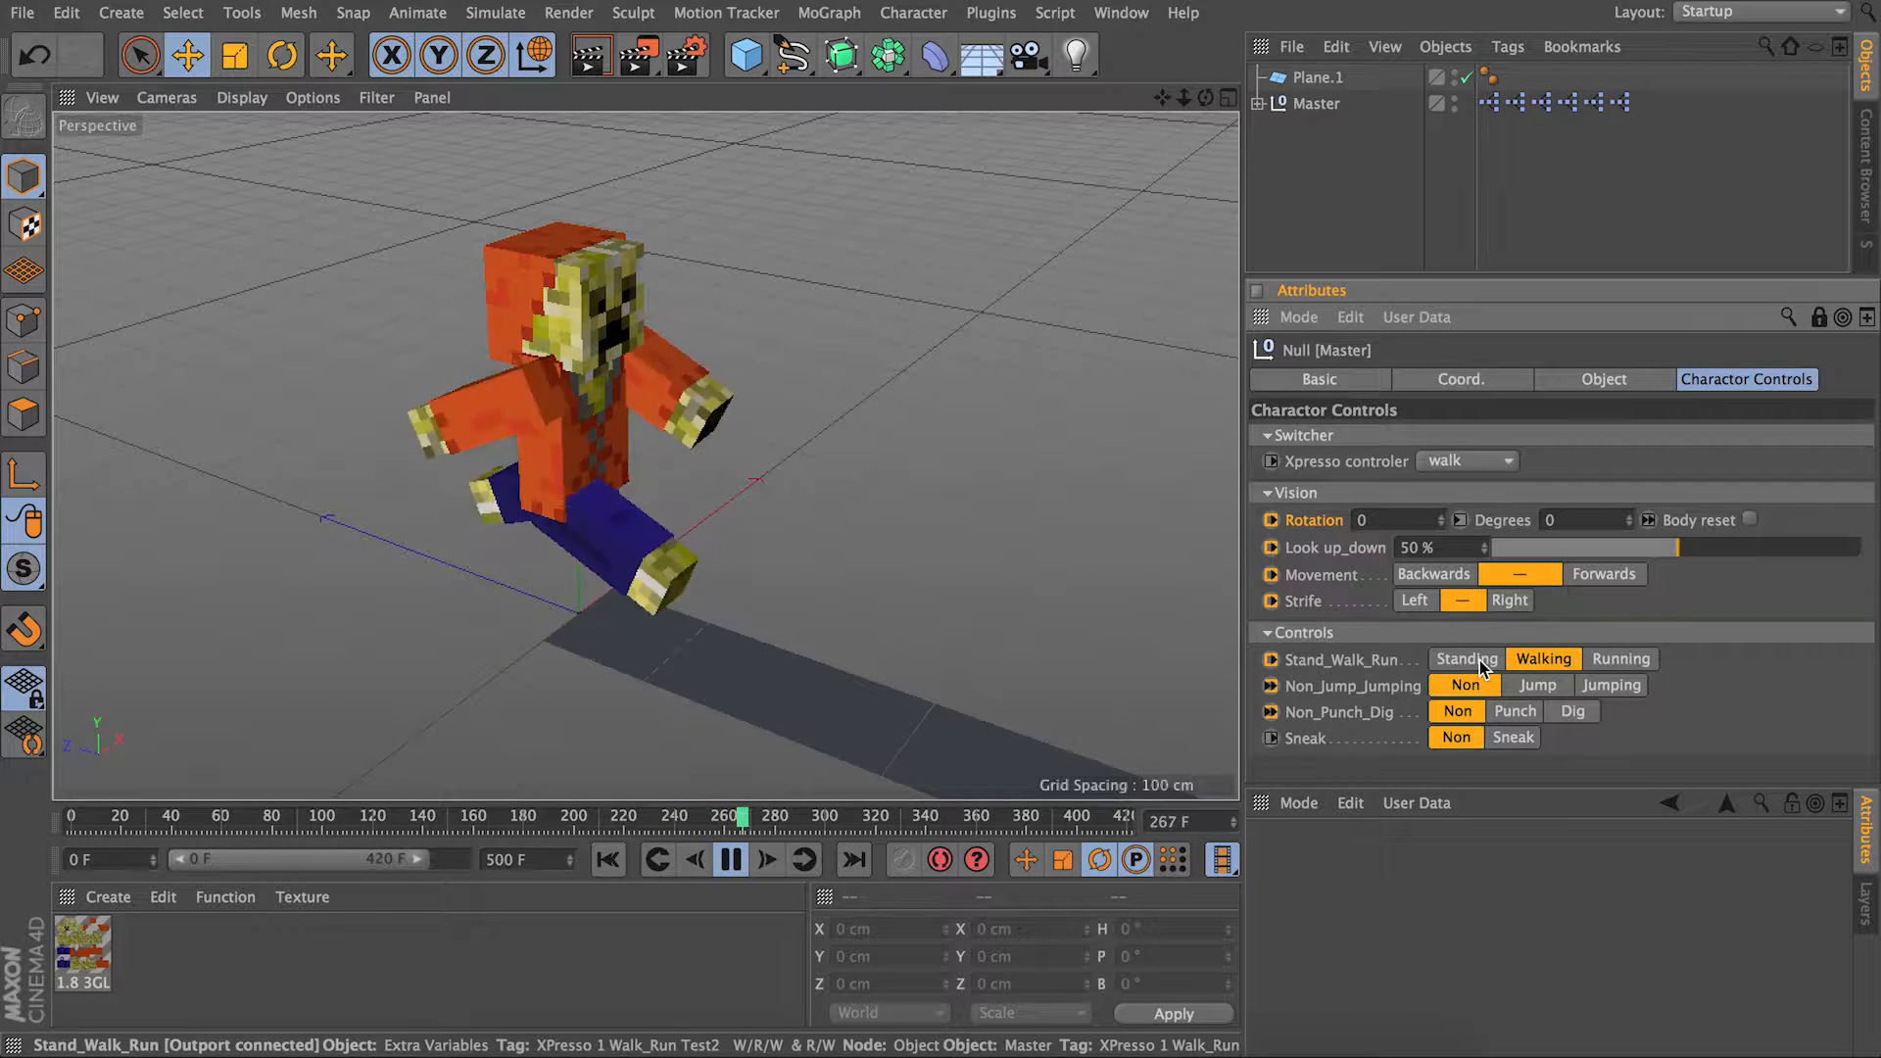
left_click(1465, 658)
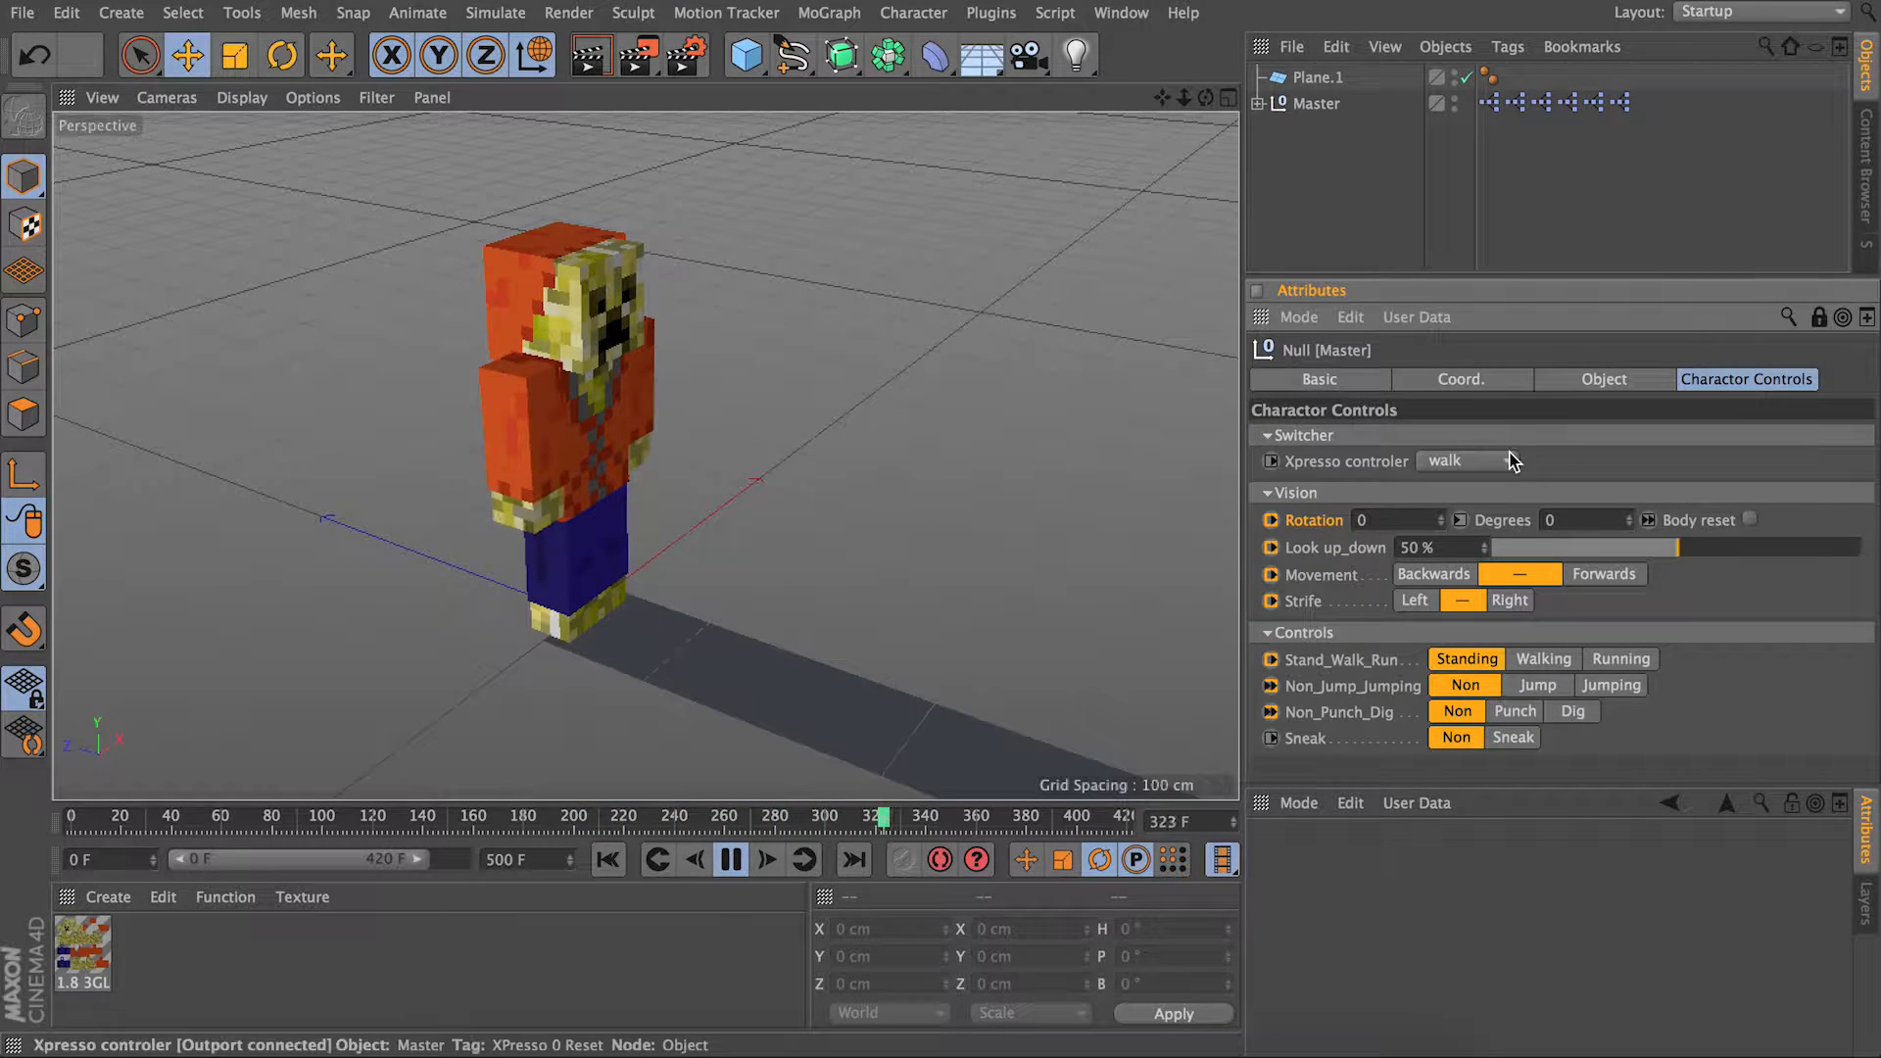
Choose the jump Xpresso controller, trigger a Jump, then switch the controller to punch.
left_click(1461, 461)
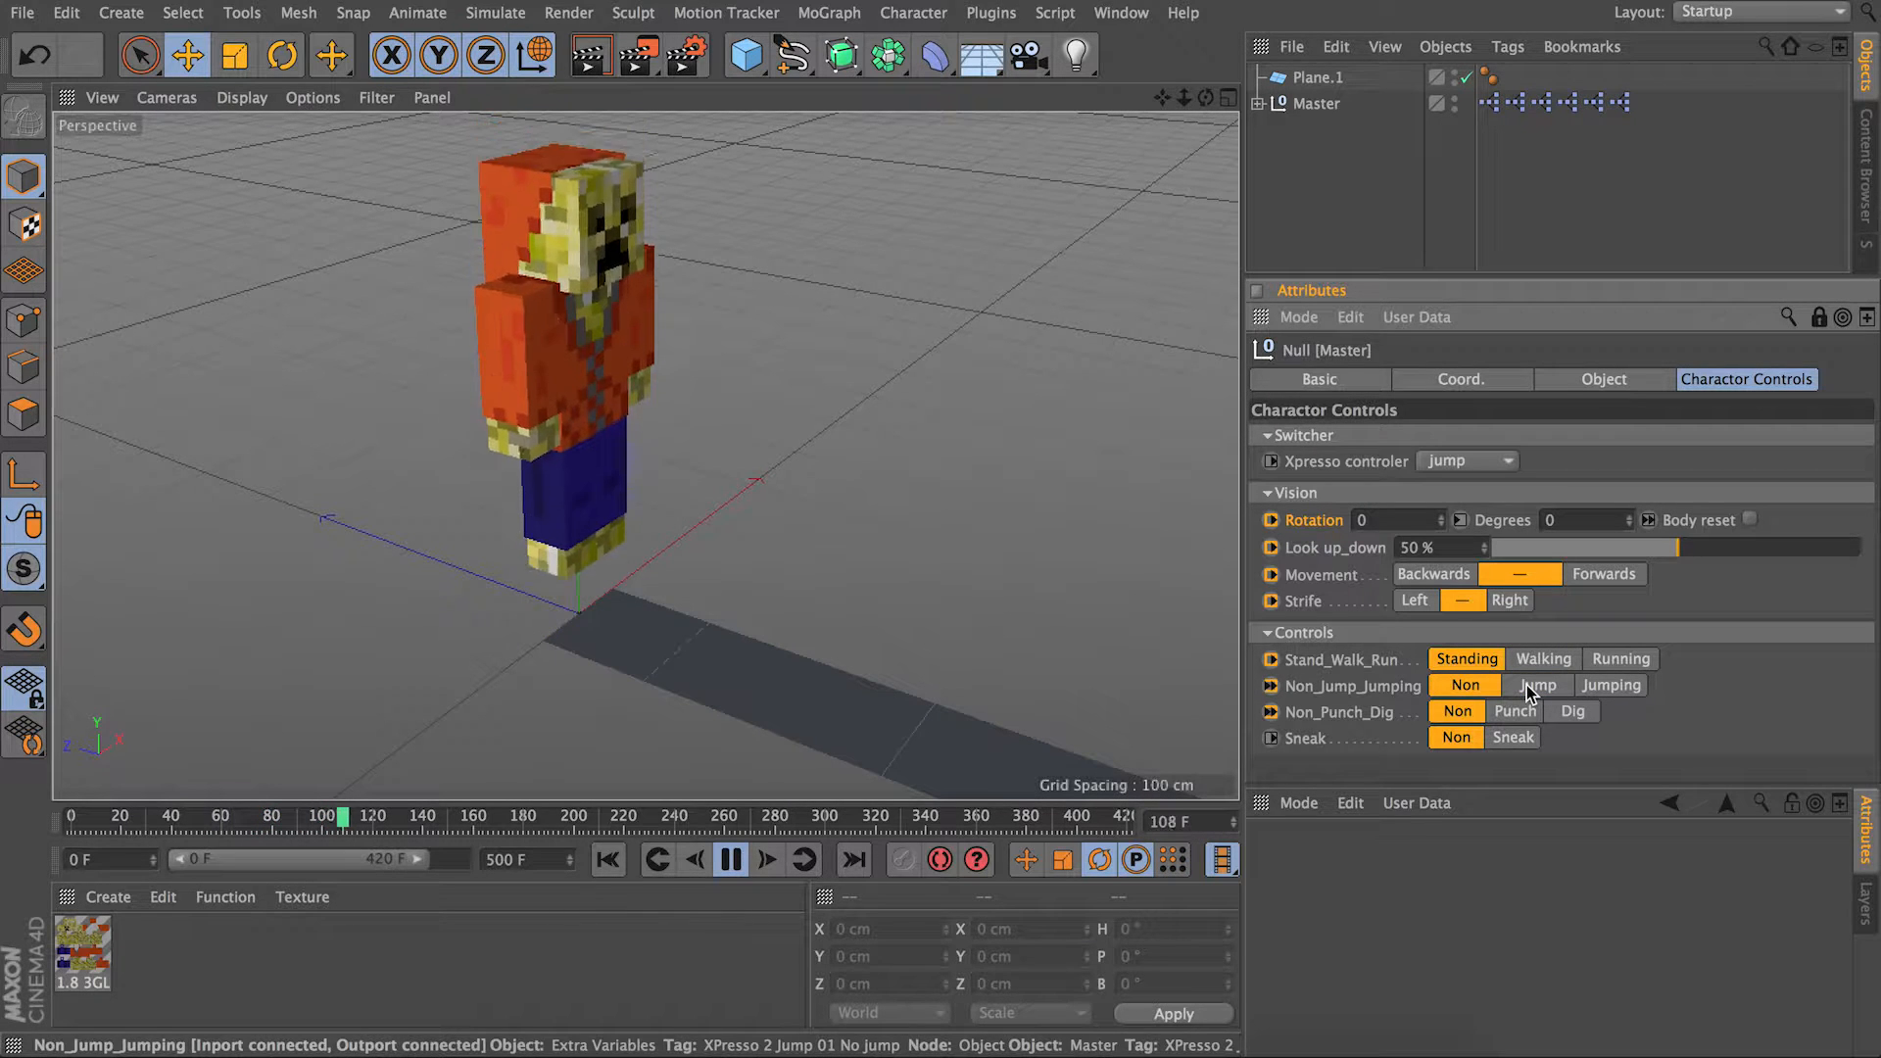
left_click(1538, 684)
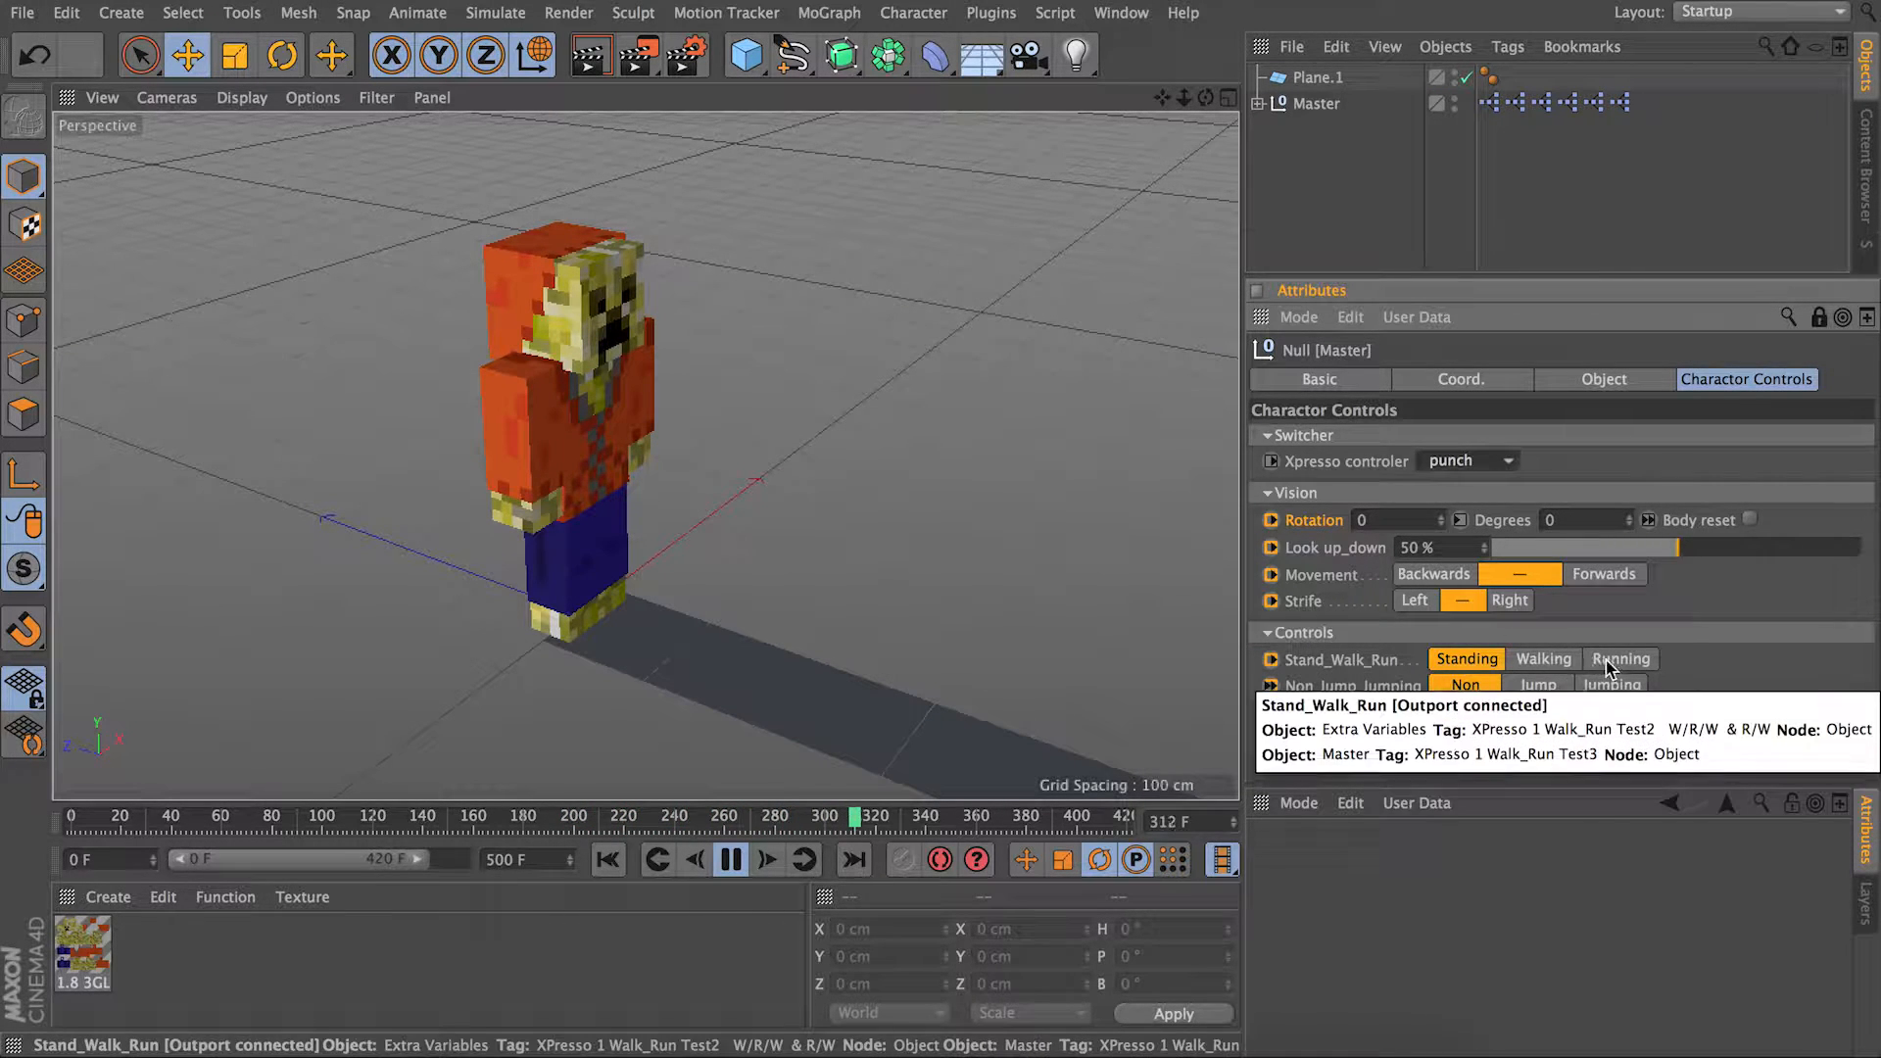
left_click(1573, 711)
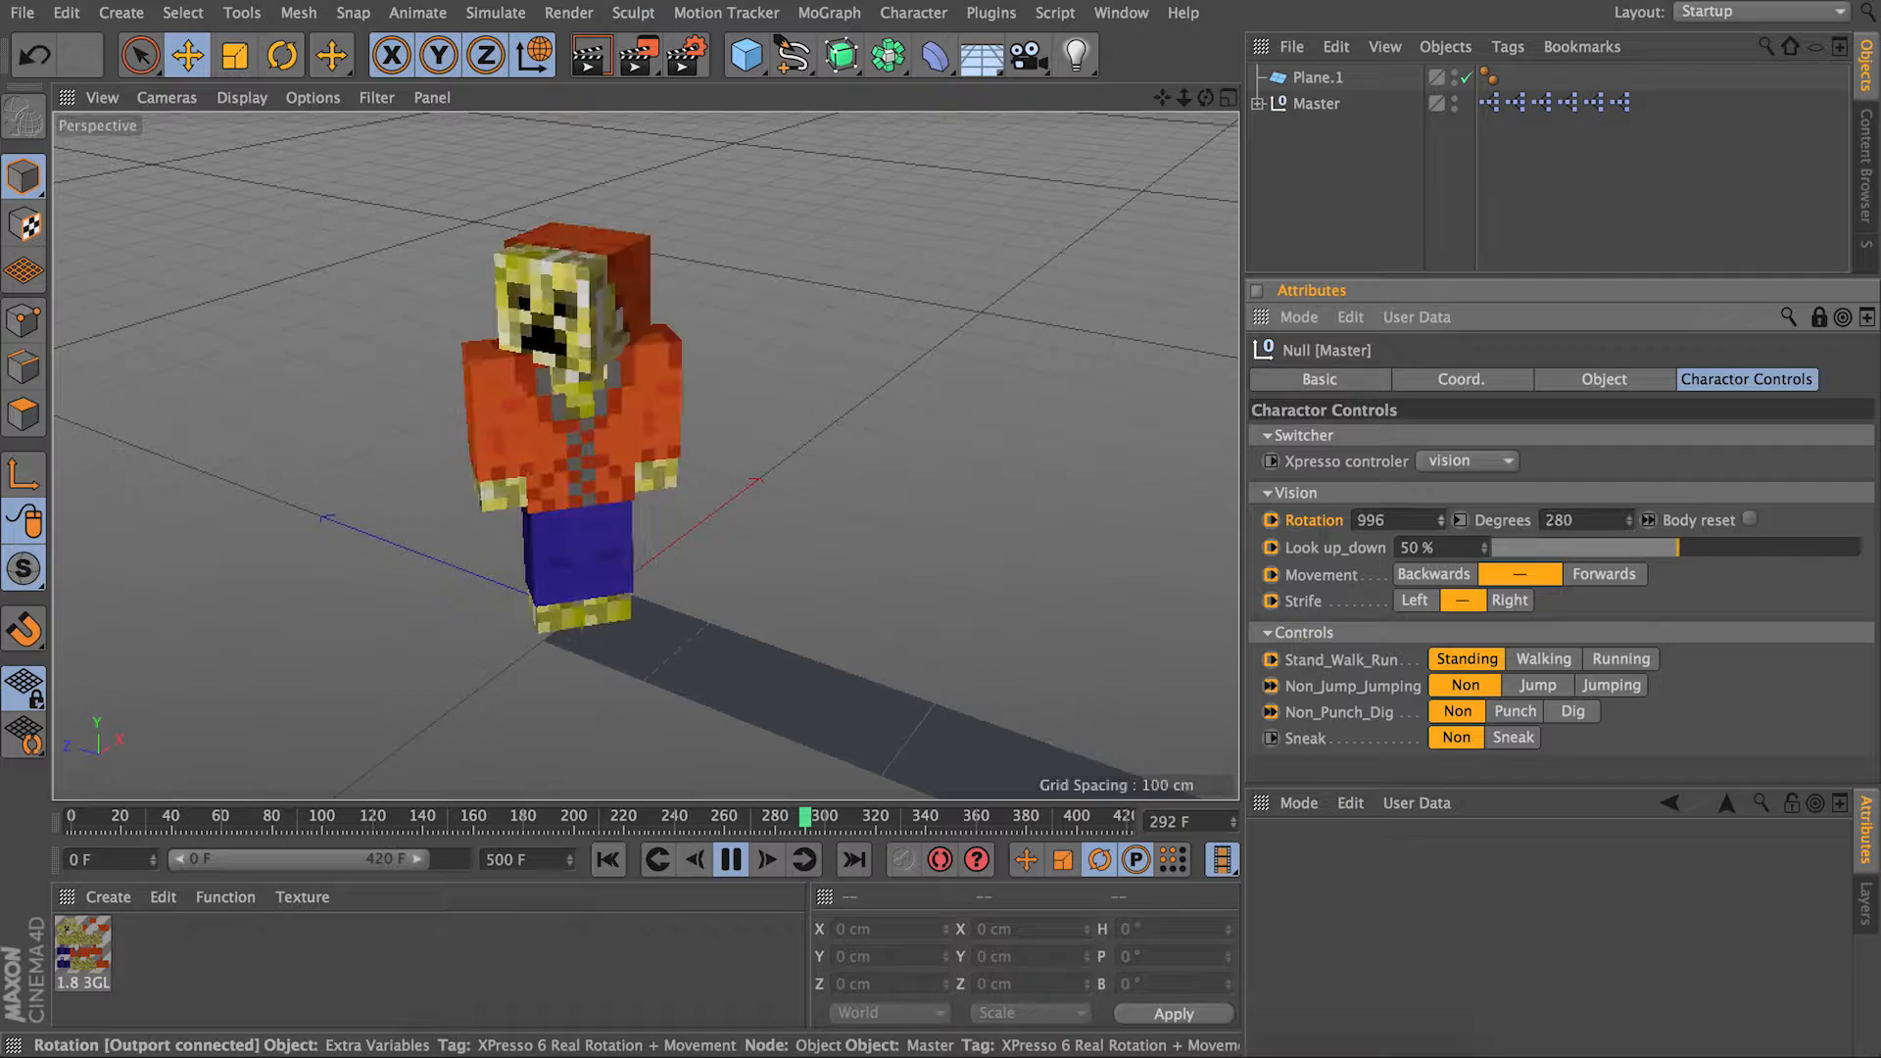
Reset head Rotation, drag Look_up_down to 30% and return it to 50%.
left_click(1748, 520)
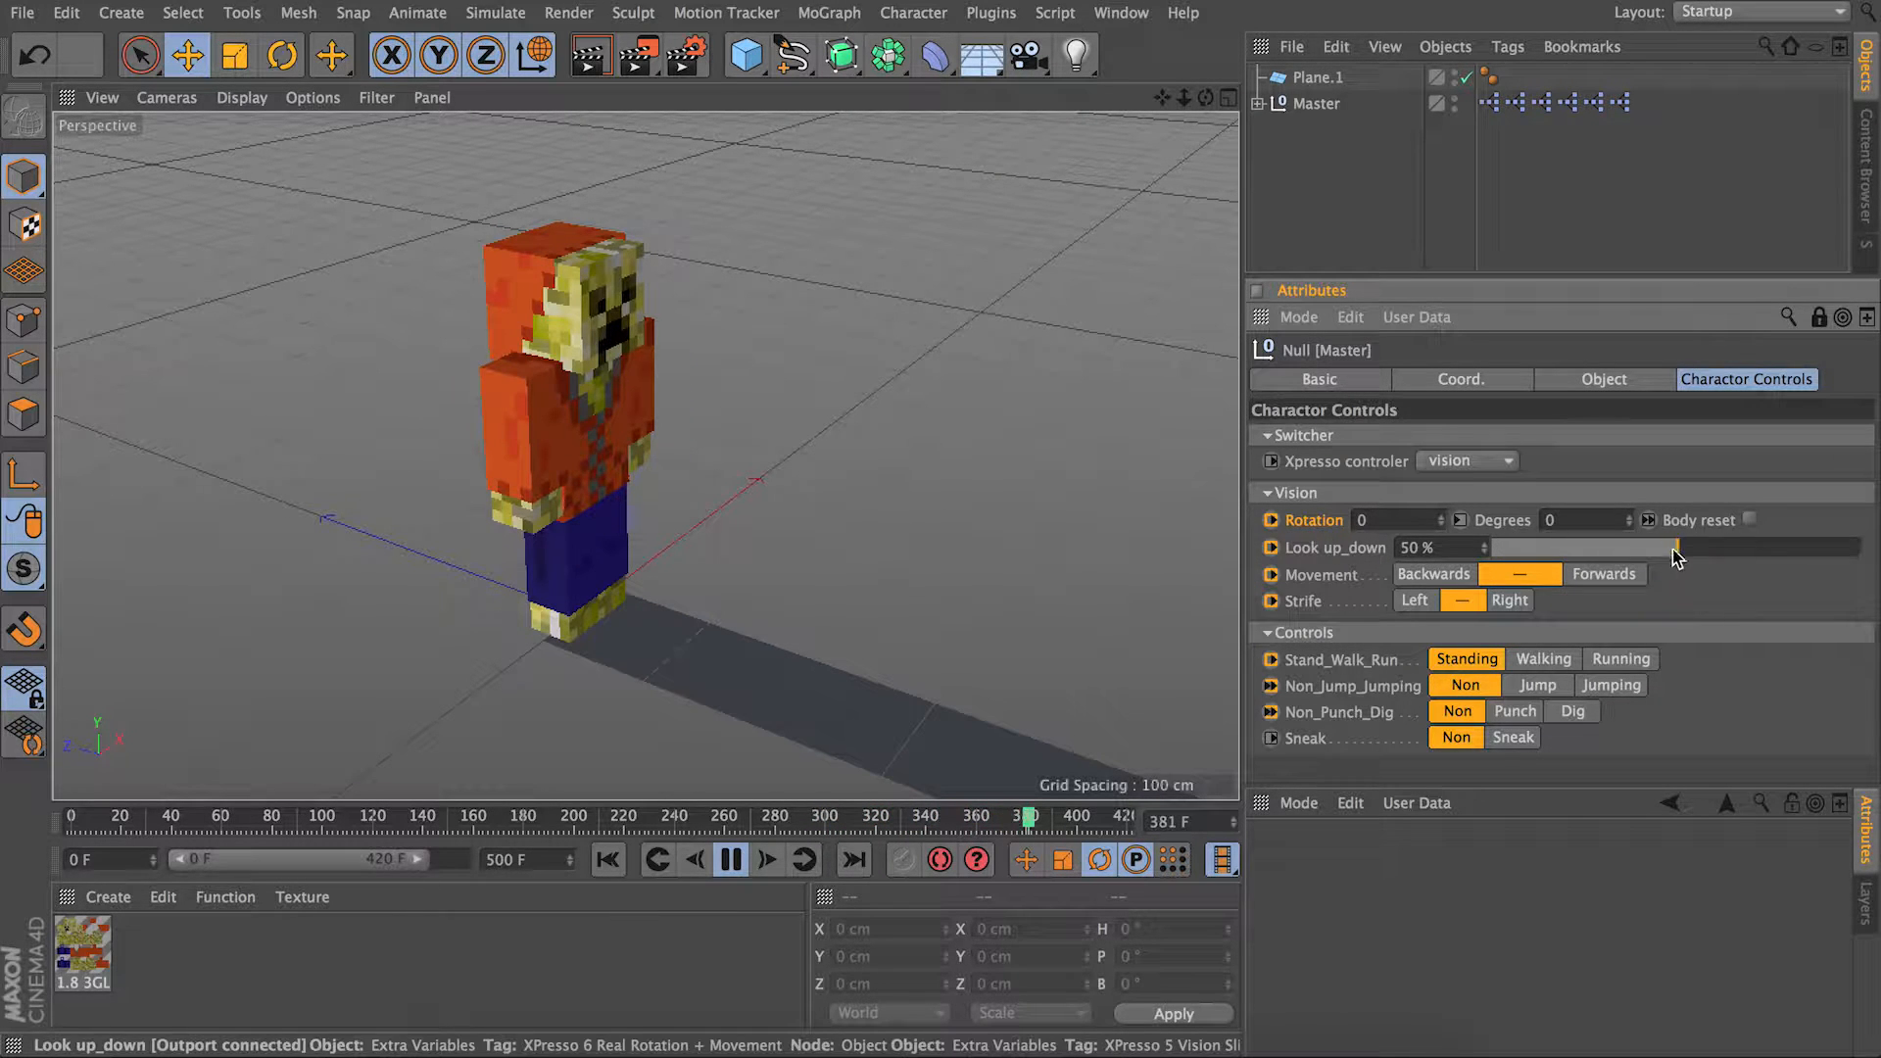
left_click_drag(1677, 547, 1631, 546)
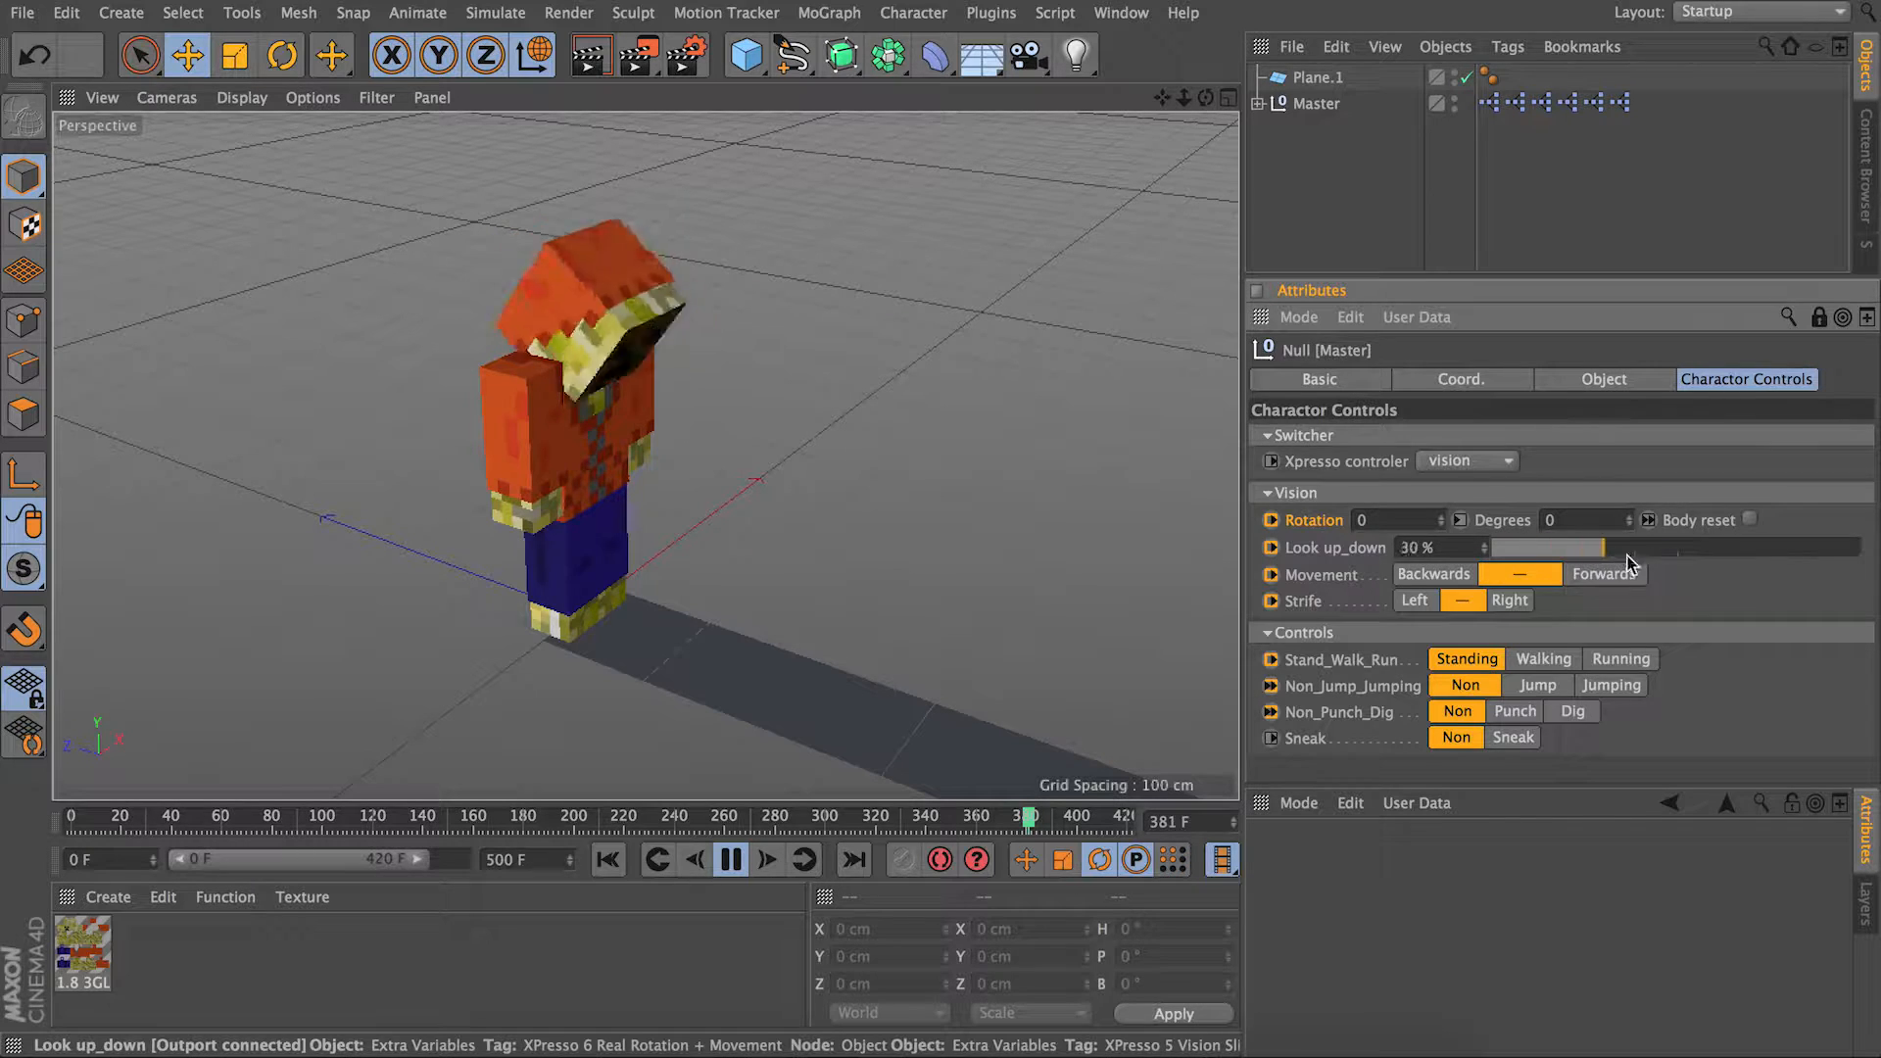
left_click_drag(1548, 547, 1625, 547)
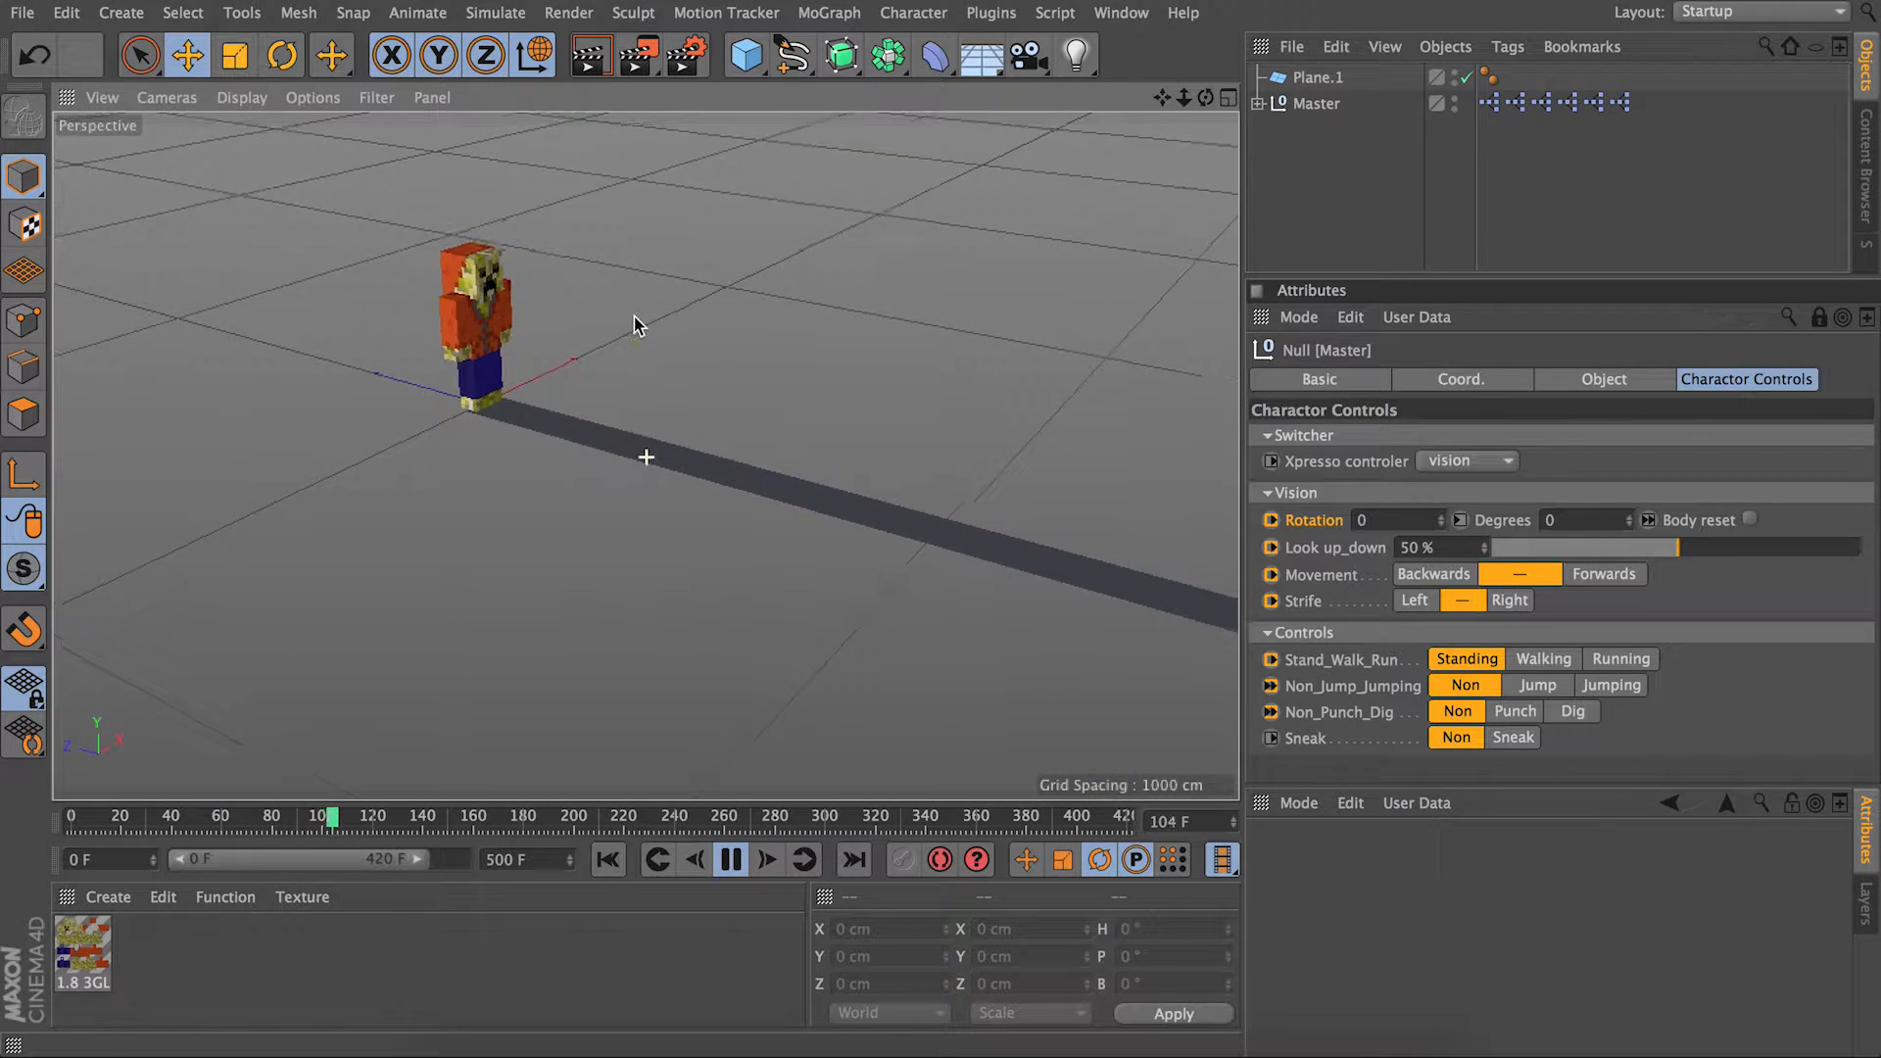
Set Rotation to 377, move the character Backwards and stop, then strafe Right and stop.
left_click(1605, 573)
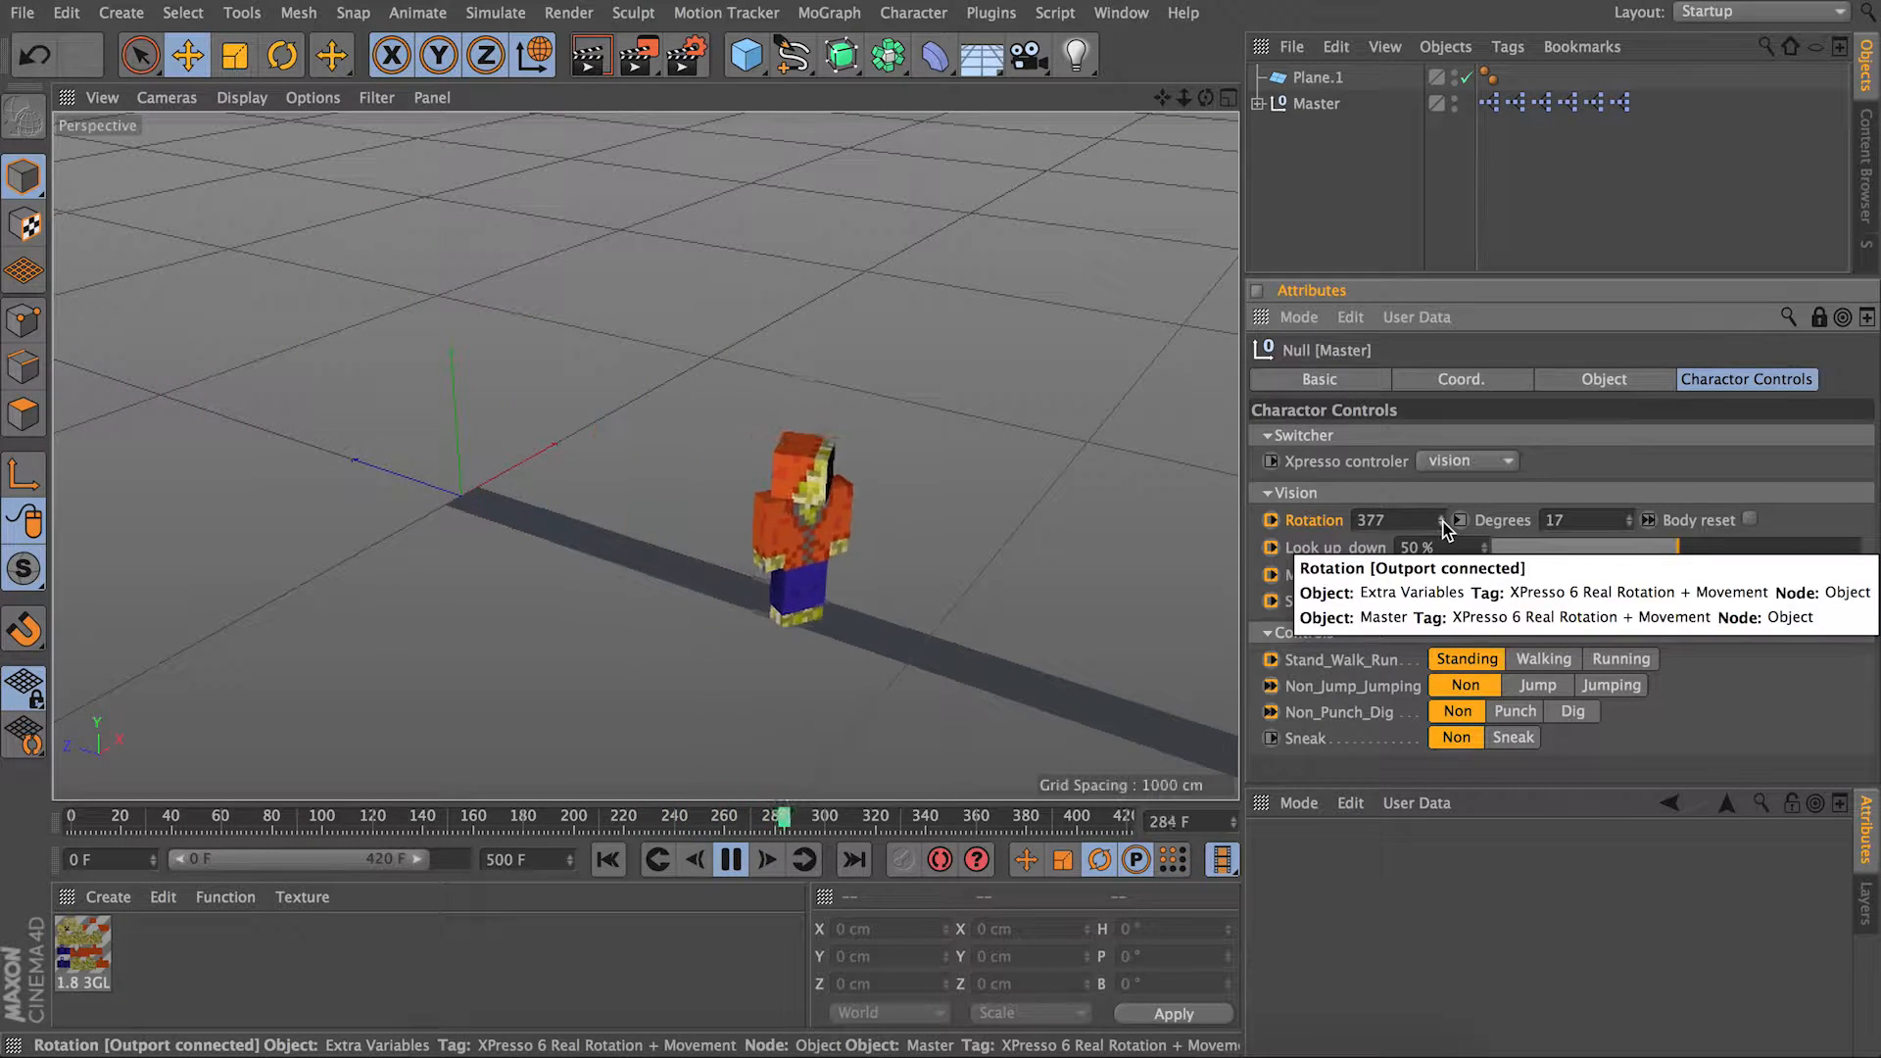
left_click(729, 860)
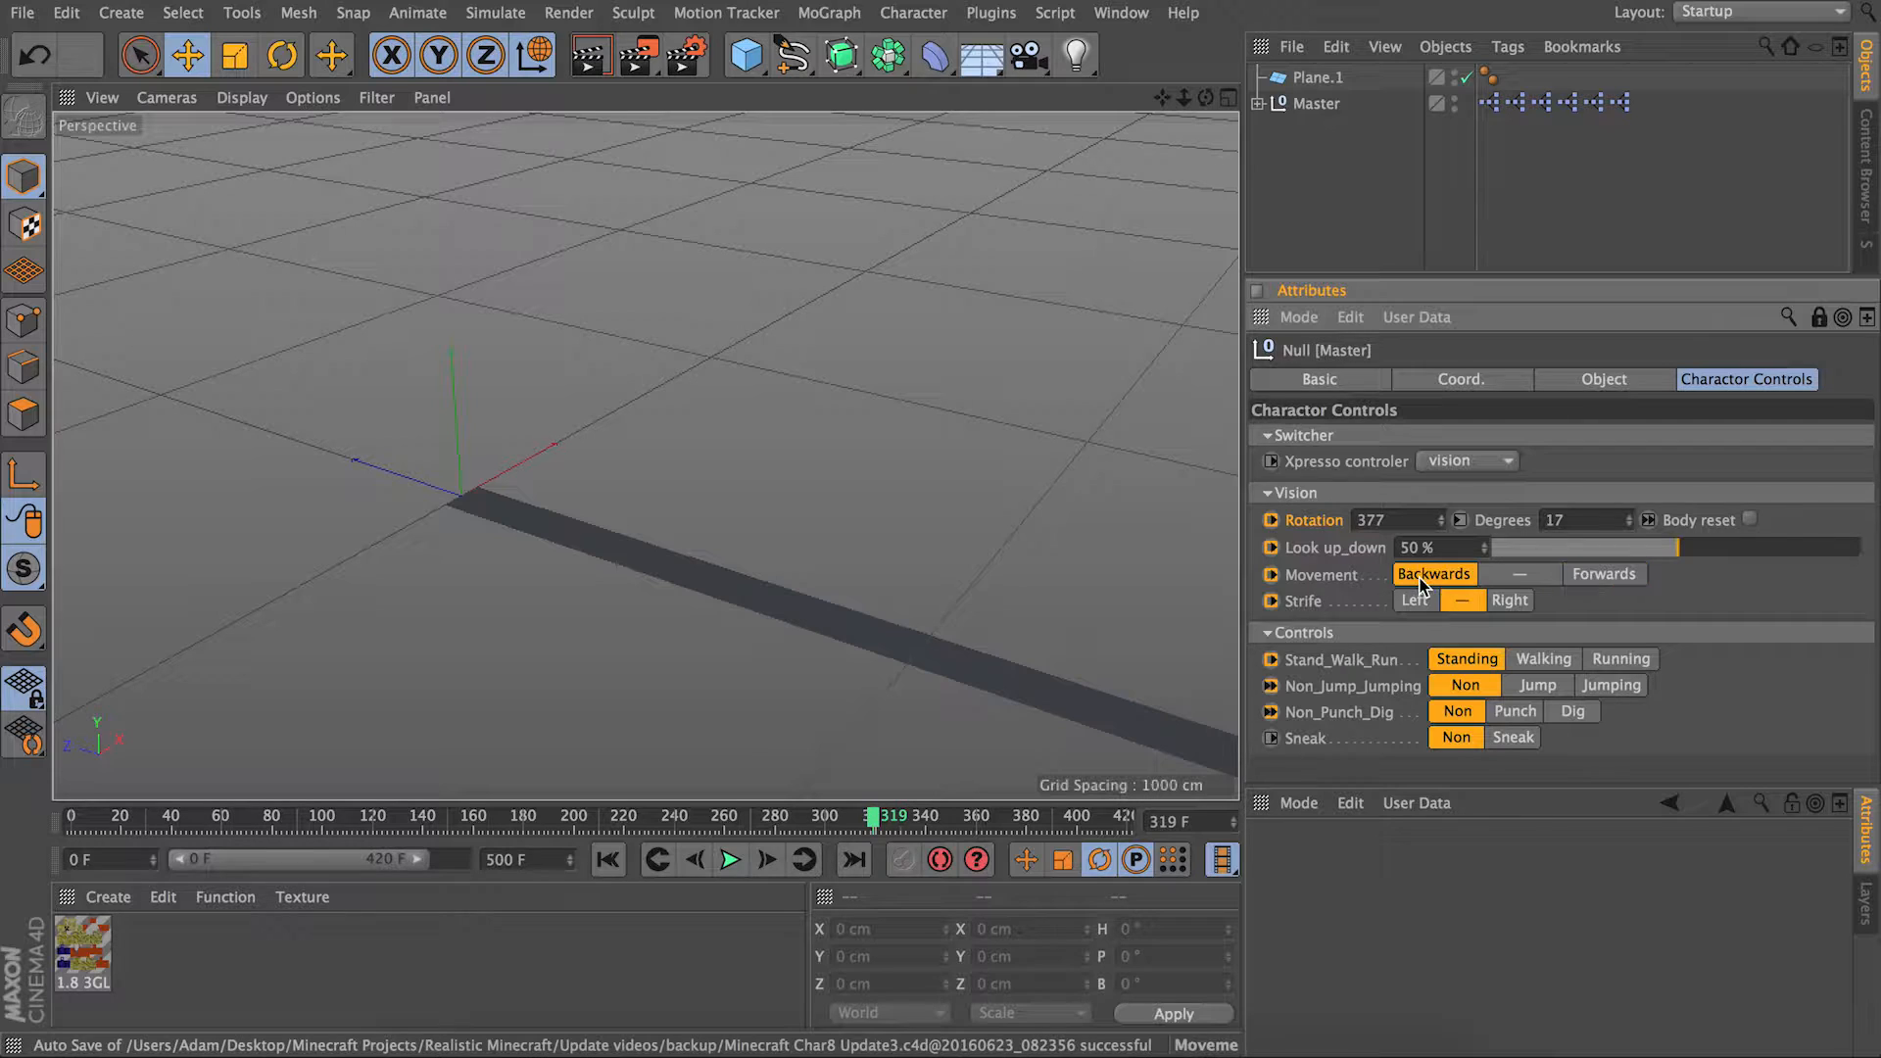
left_click(729, 860)
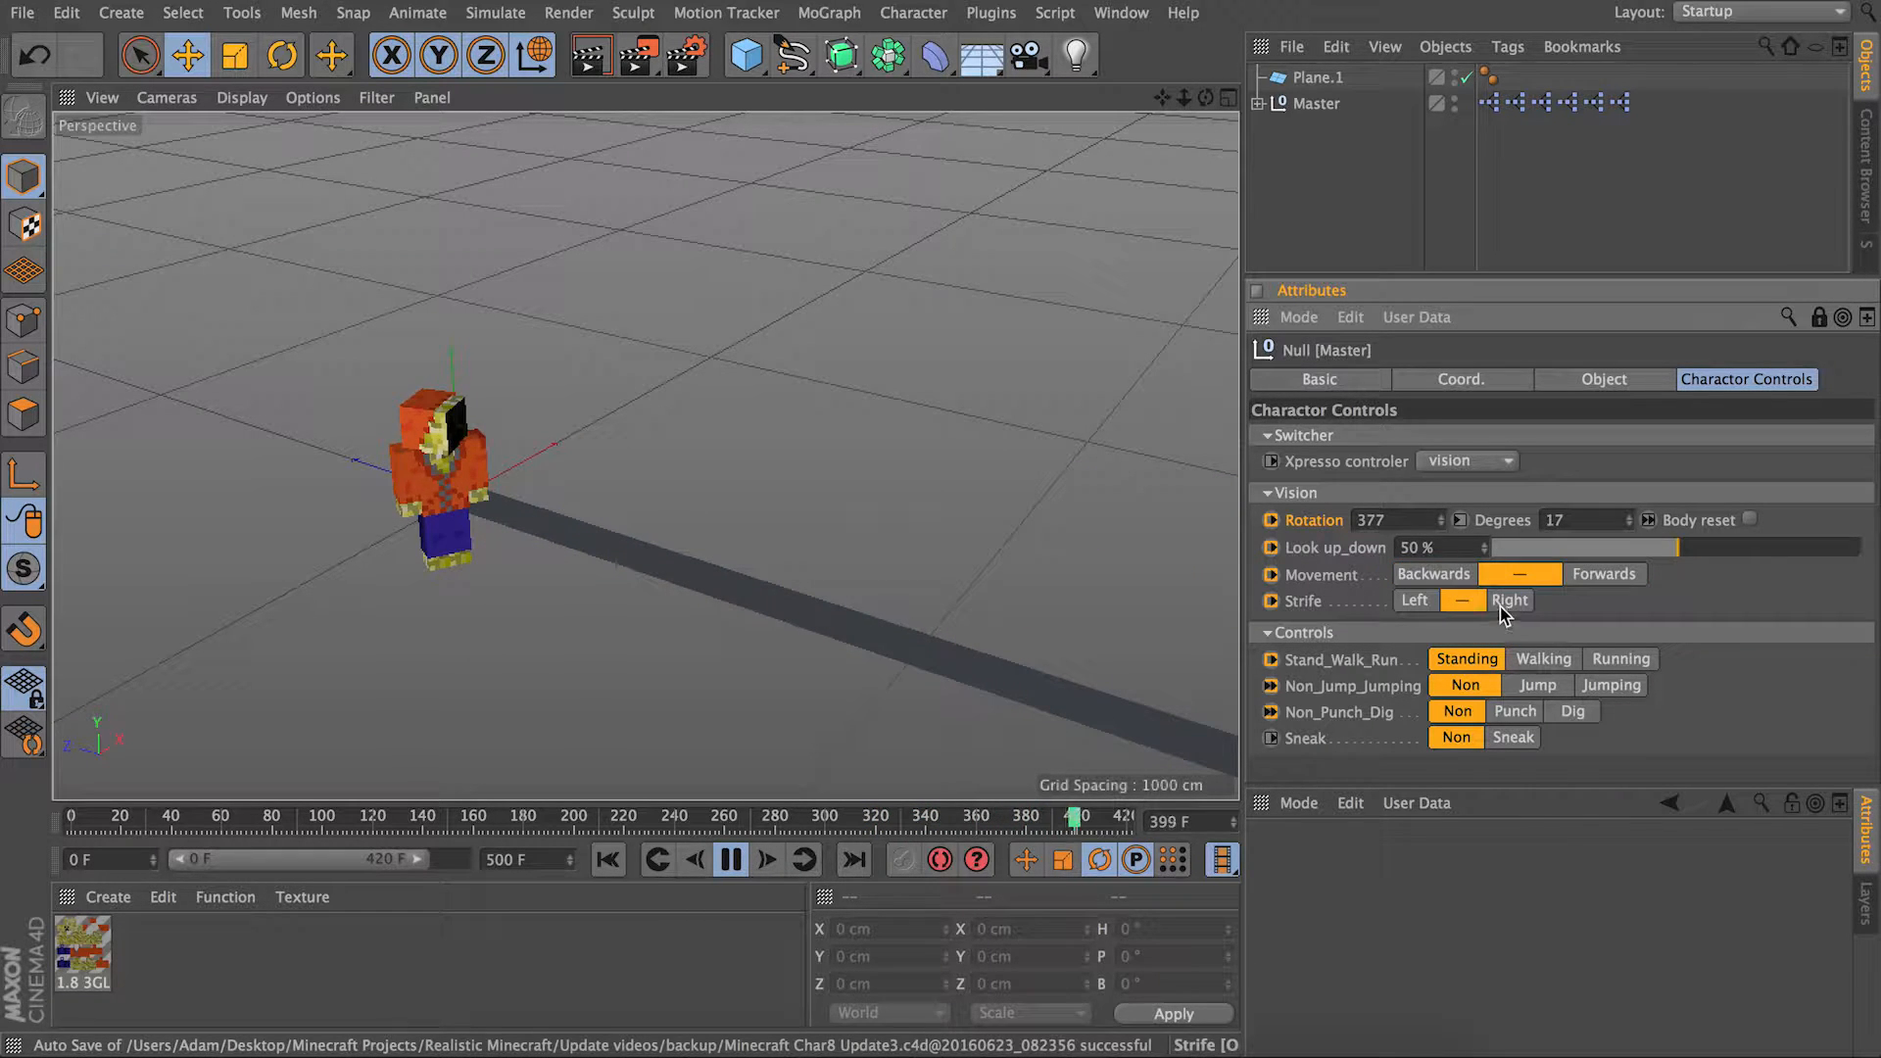
left_click(1433, 573)
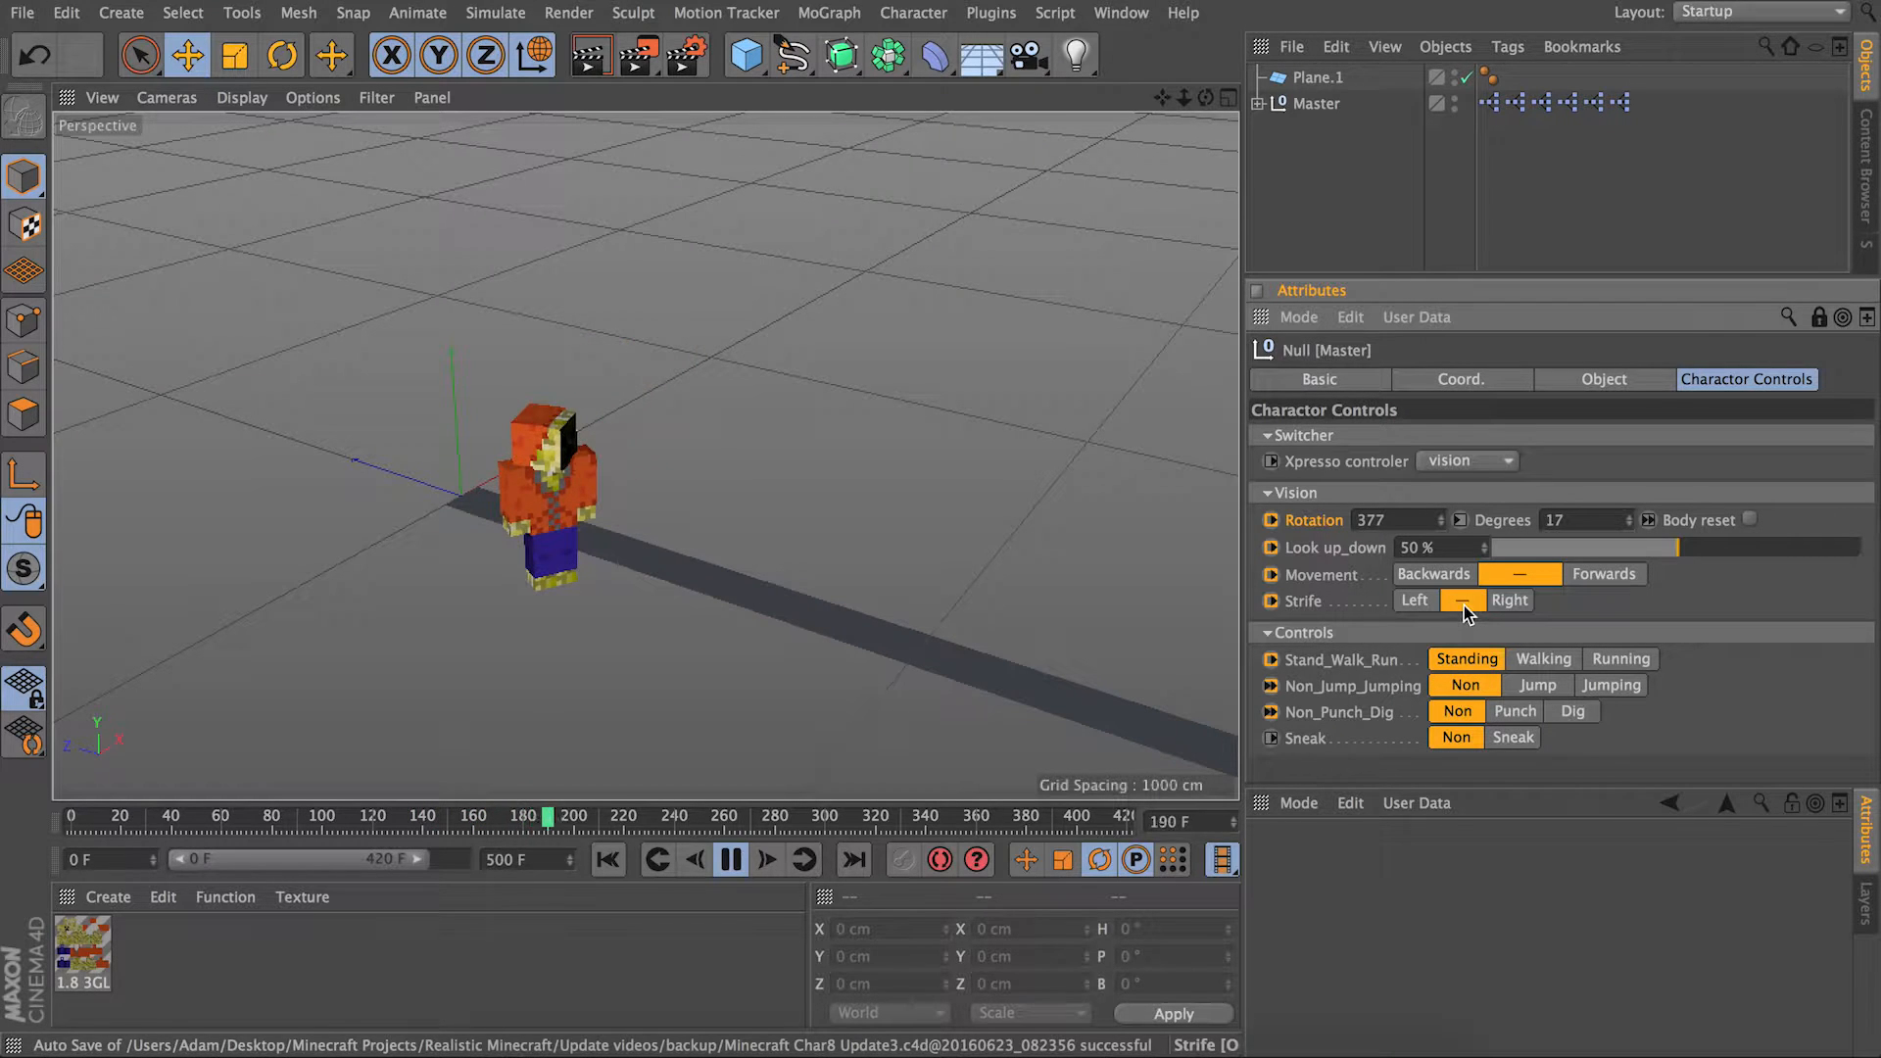
left_click(1432, 574)
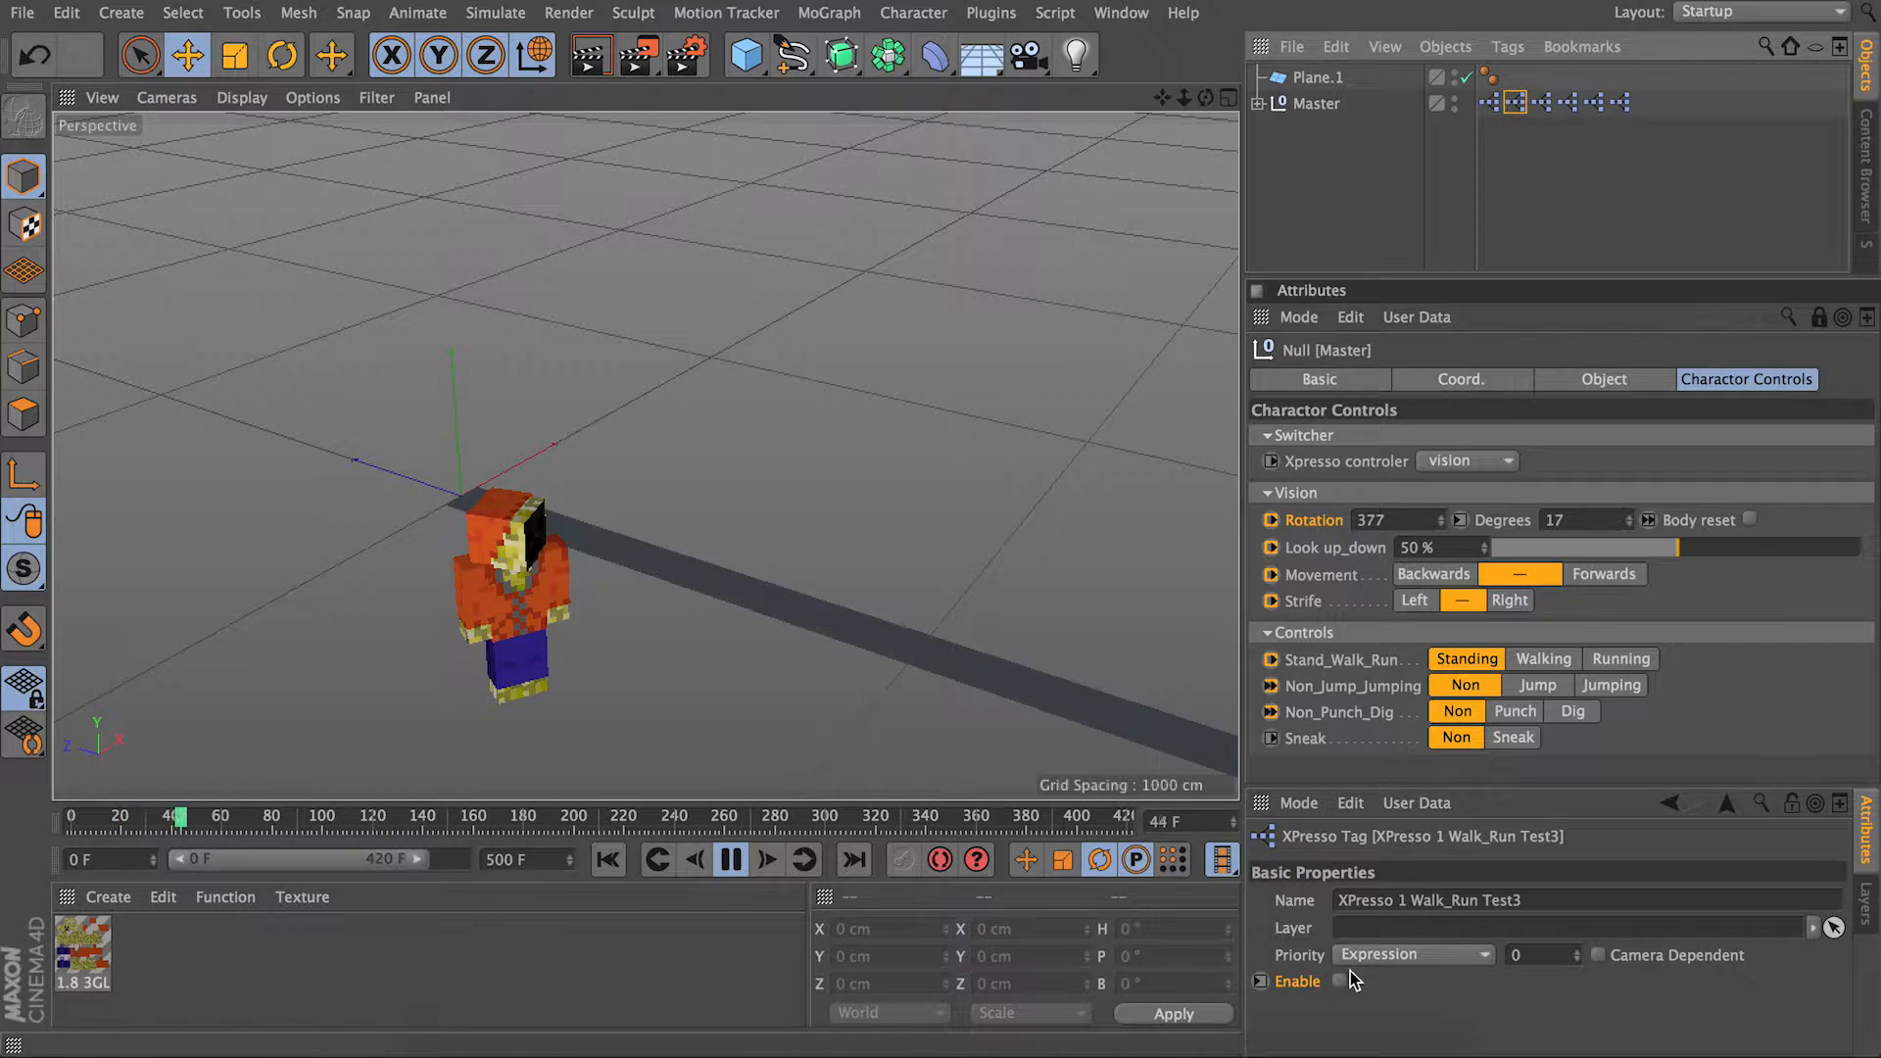
Enable the XPresso 1 Walk_Run Test3 tag and set Movement to Forwards.
left_click(1342, 982)
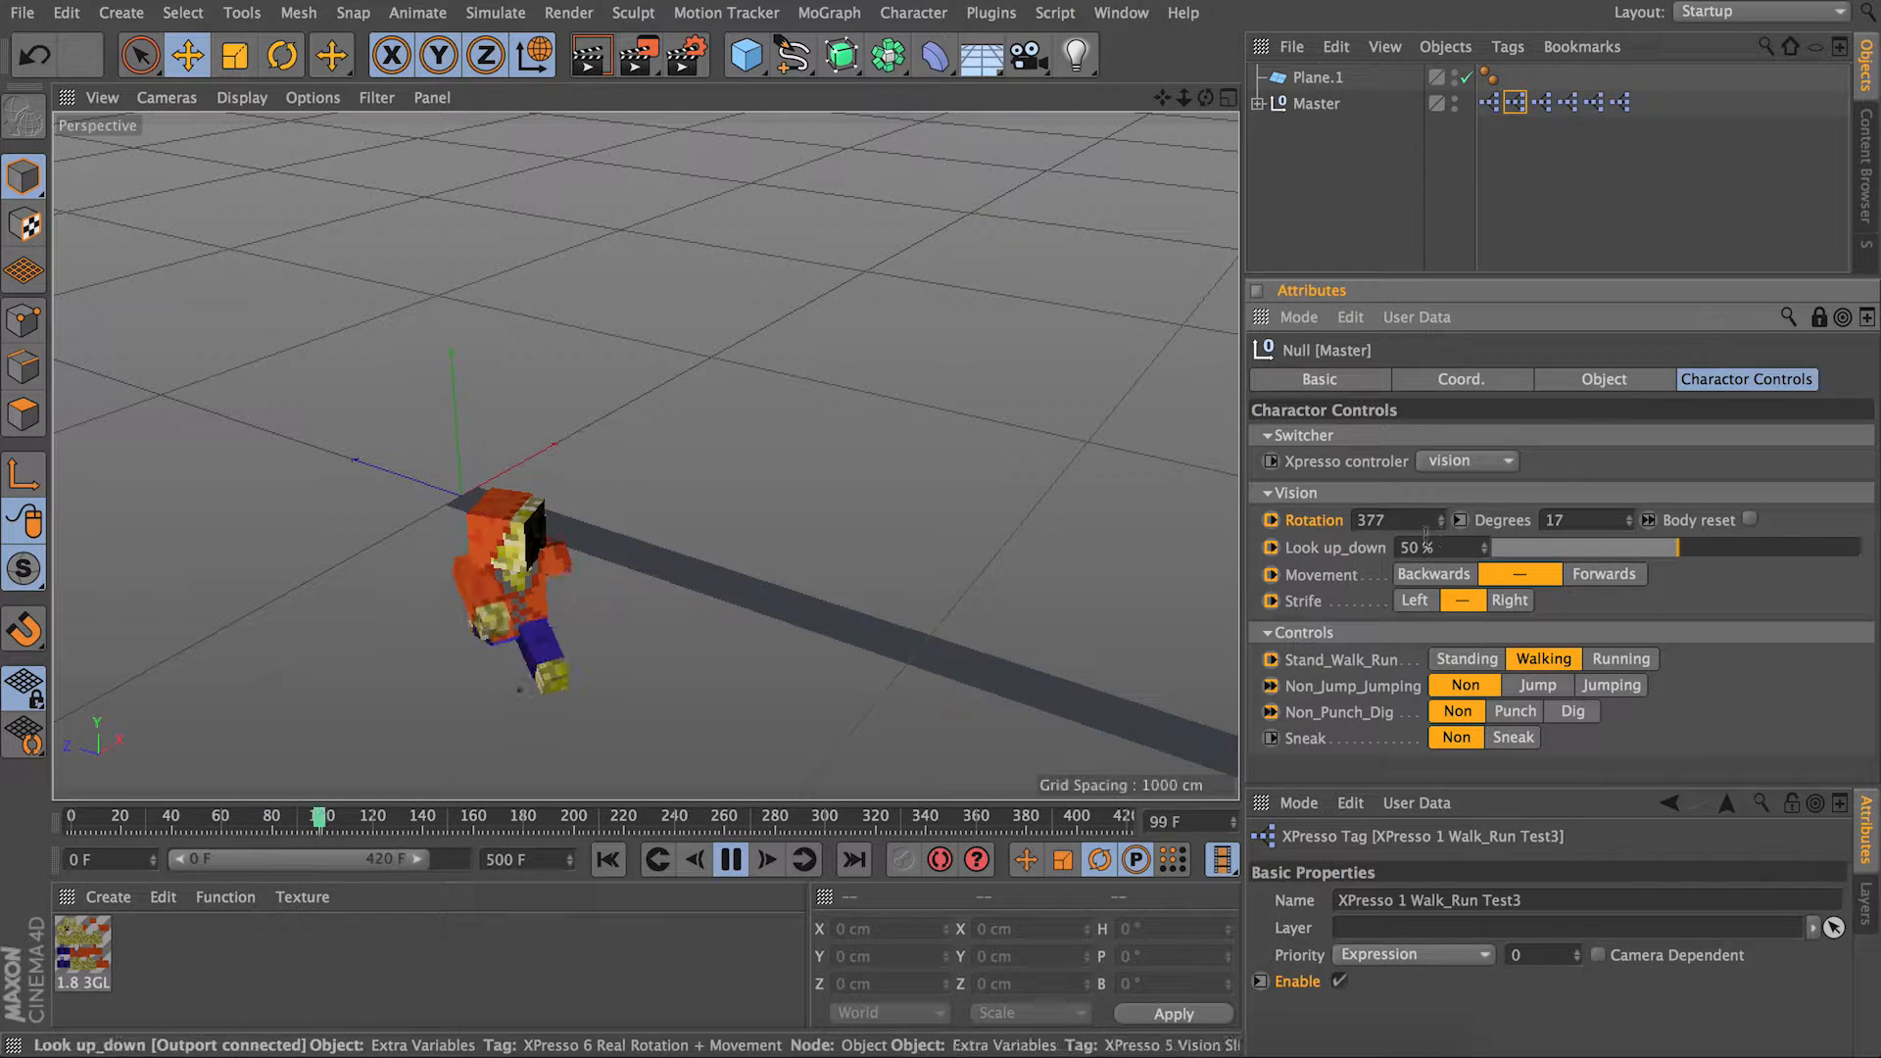
left_click(1602, 573)
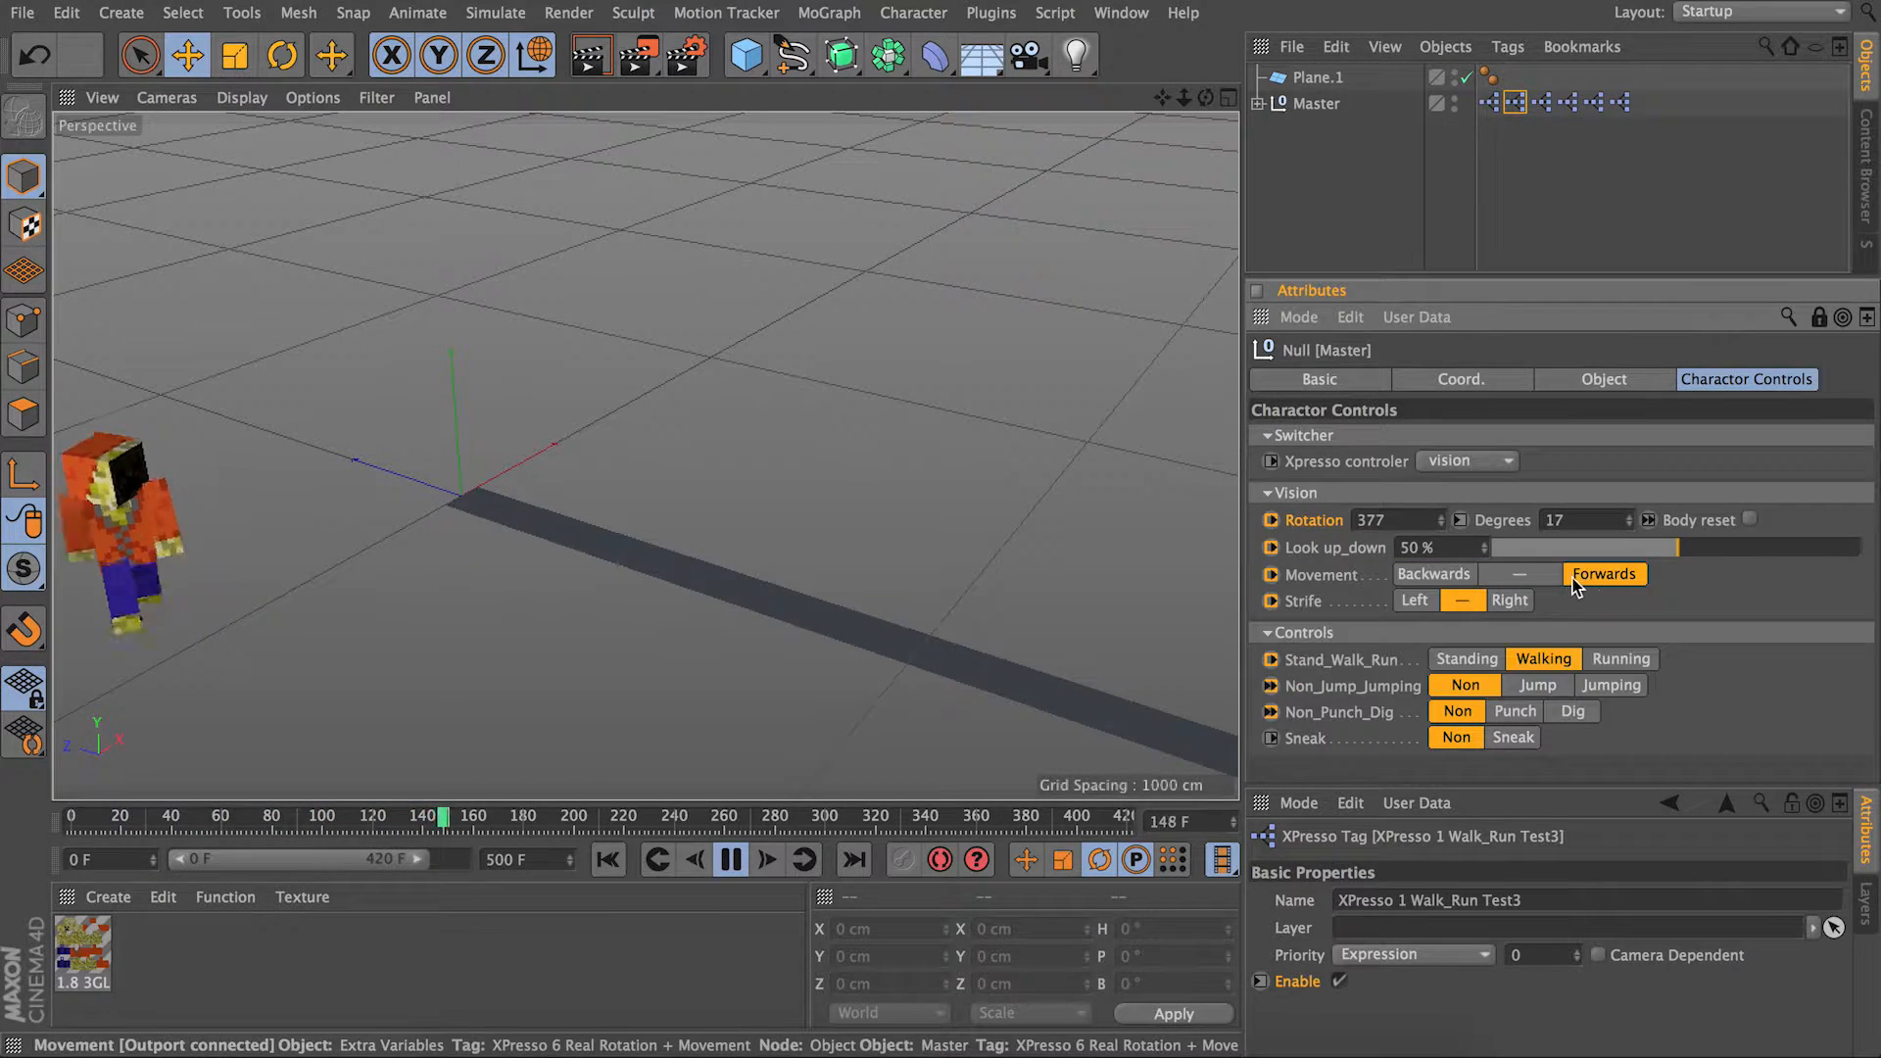
left_click(1415, 600)
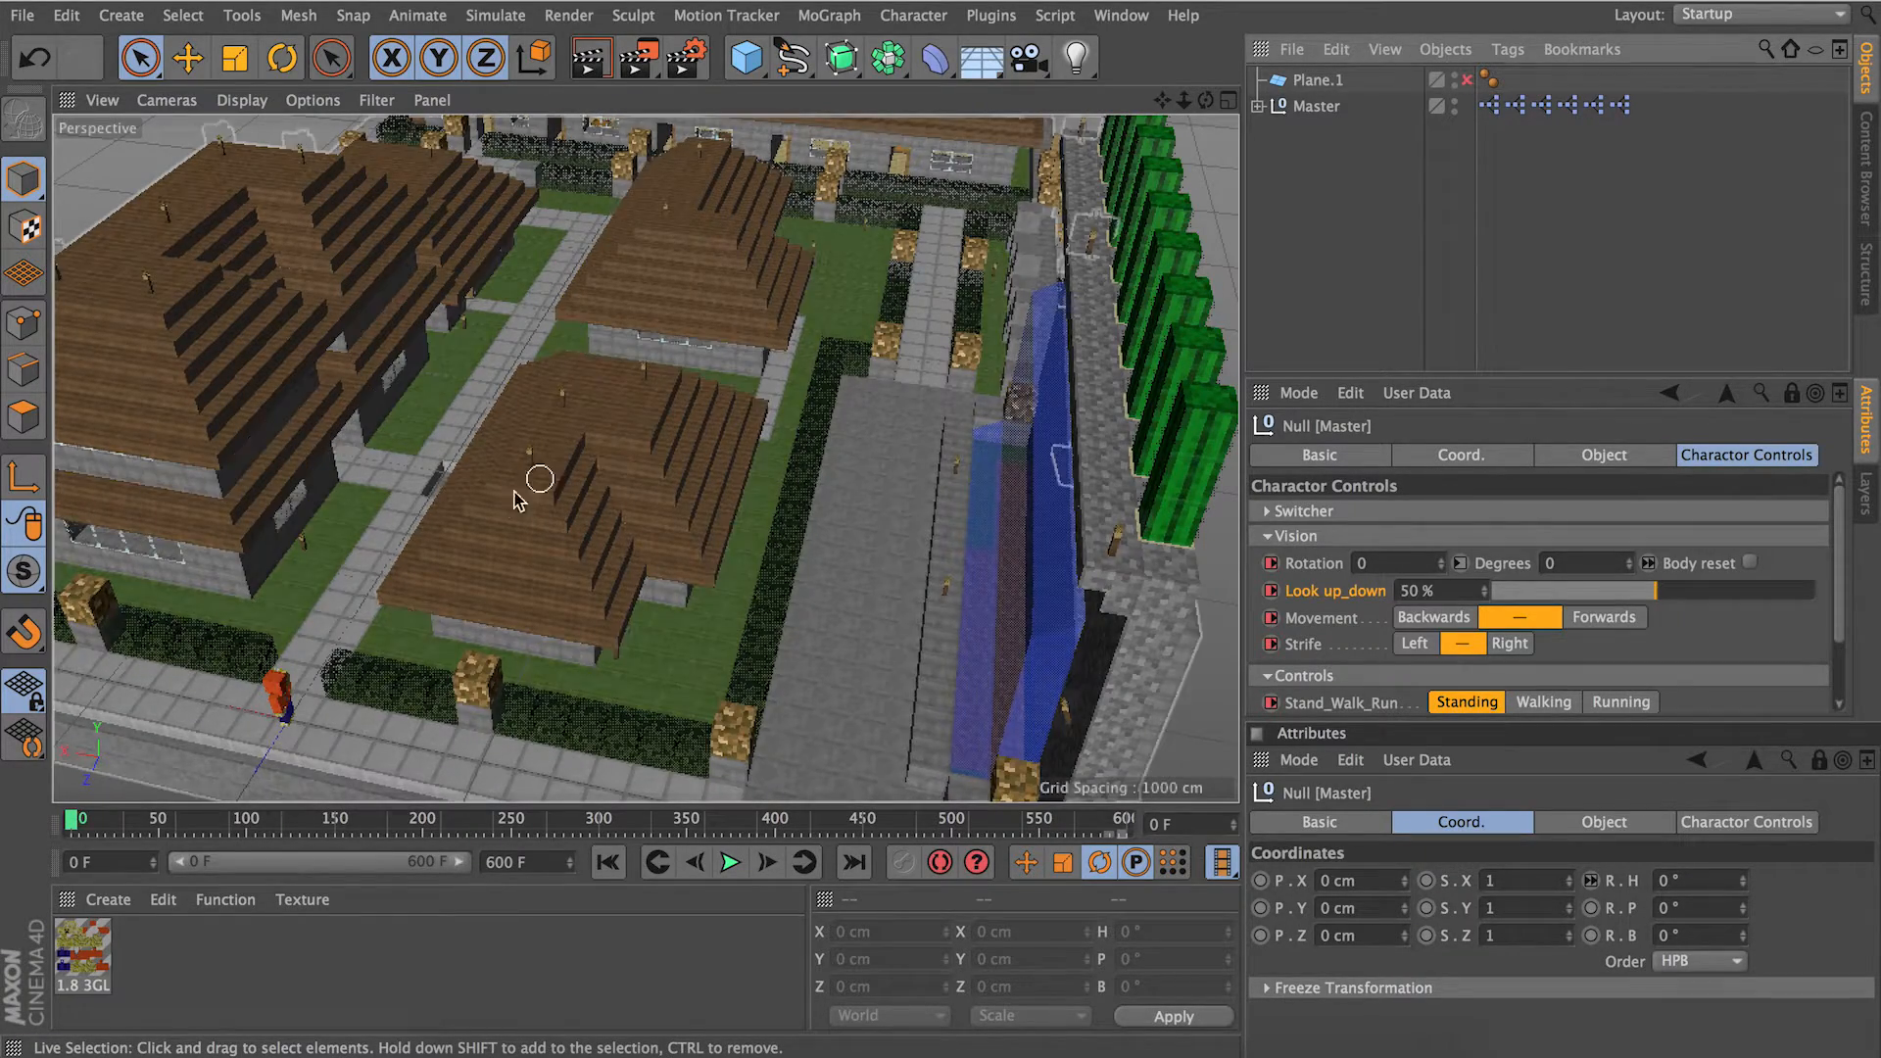
Select the character's Master null in the Minecraft town viewport to show its controls.
left_click(1317, 106)
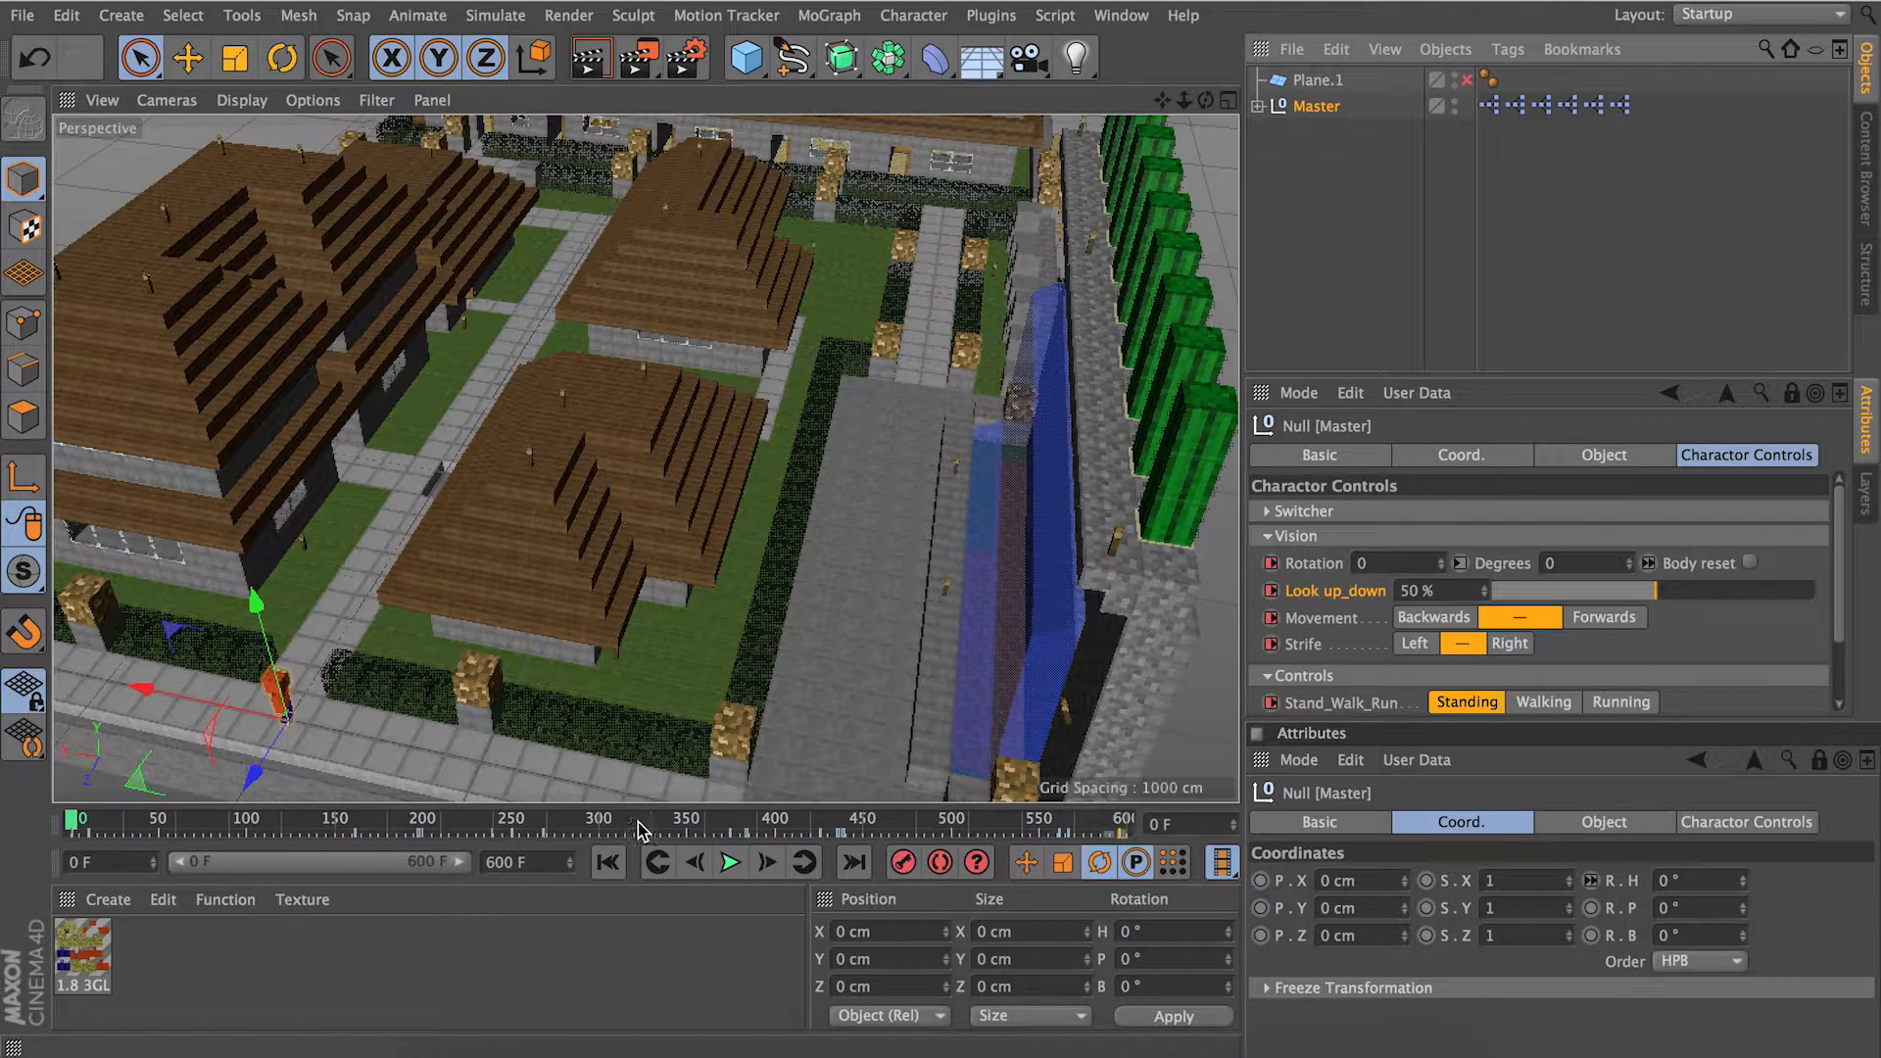
left_click(1520, 616)
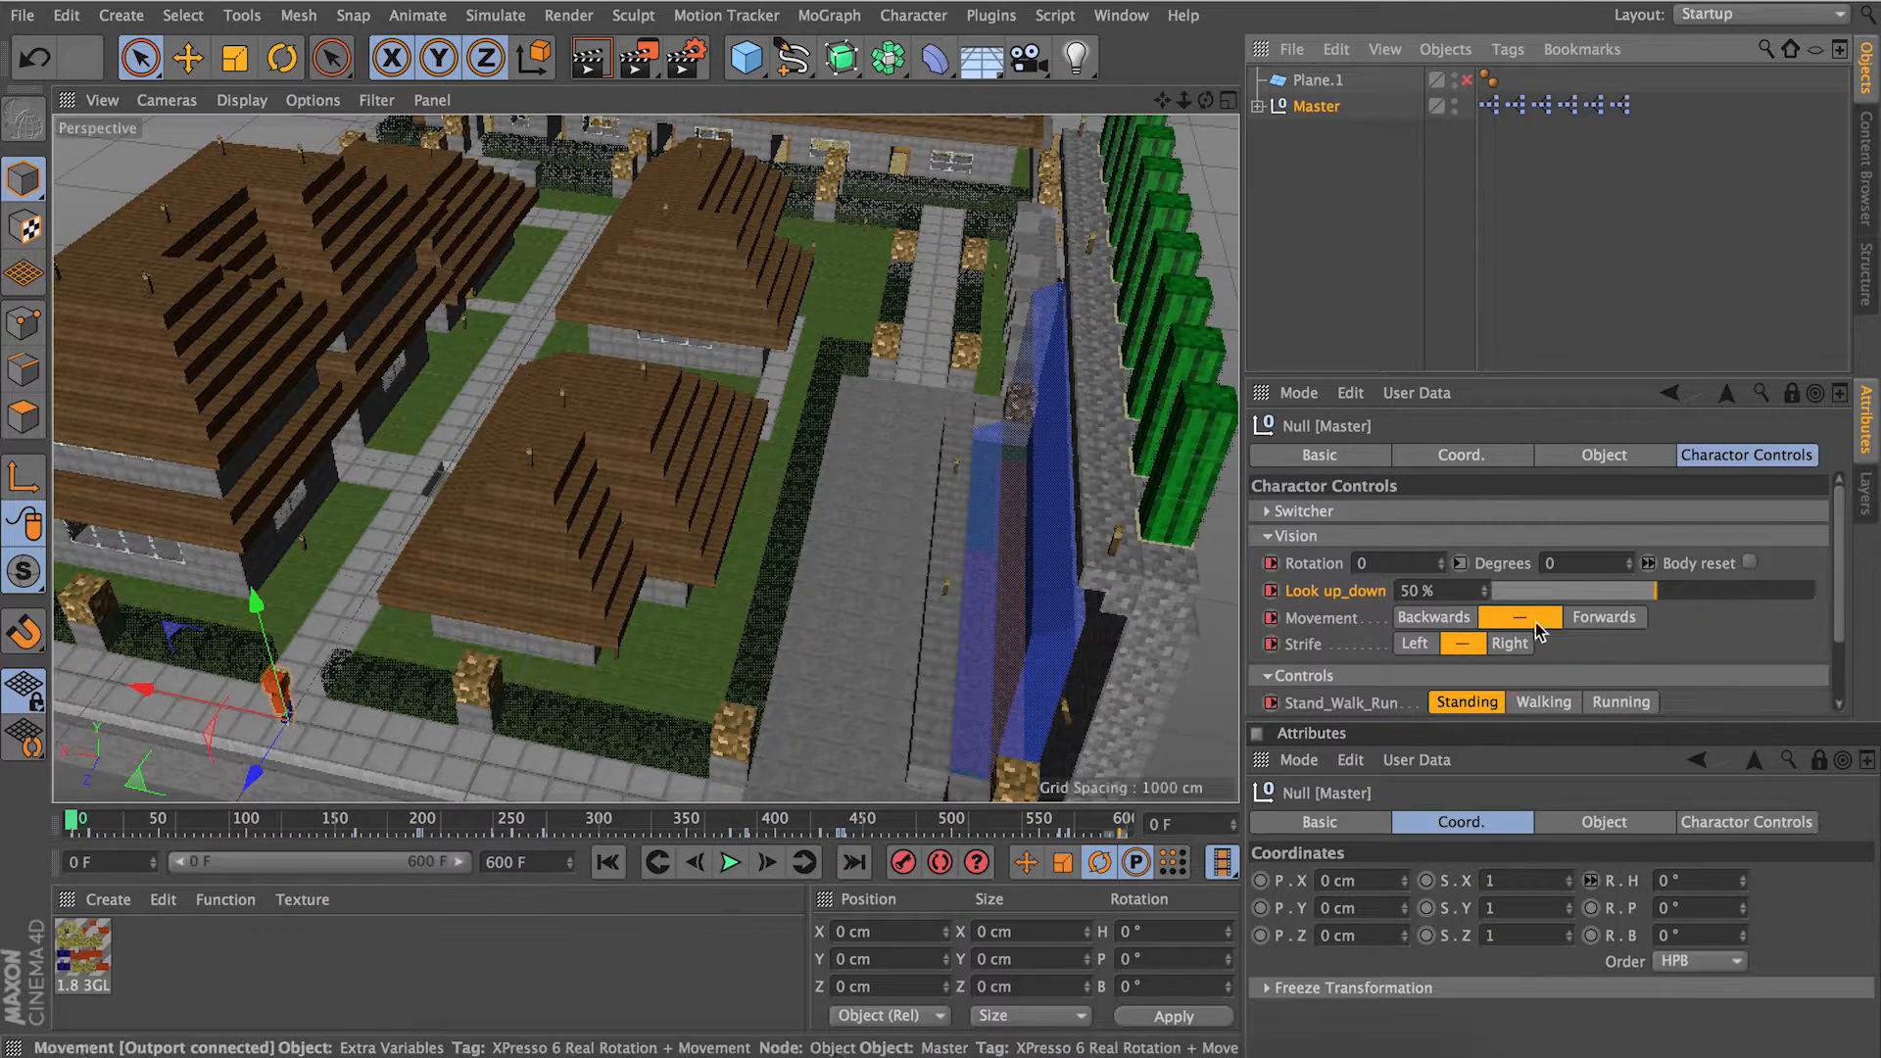